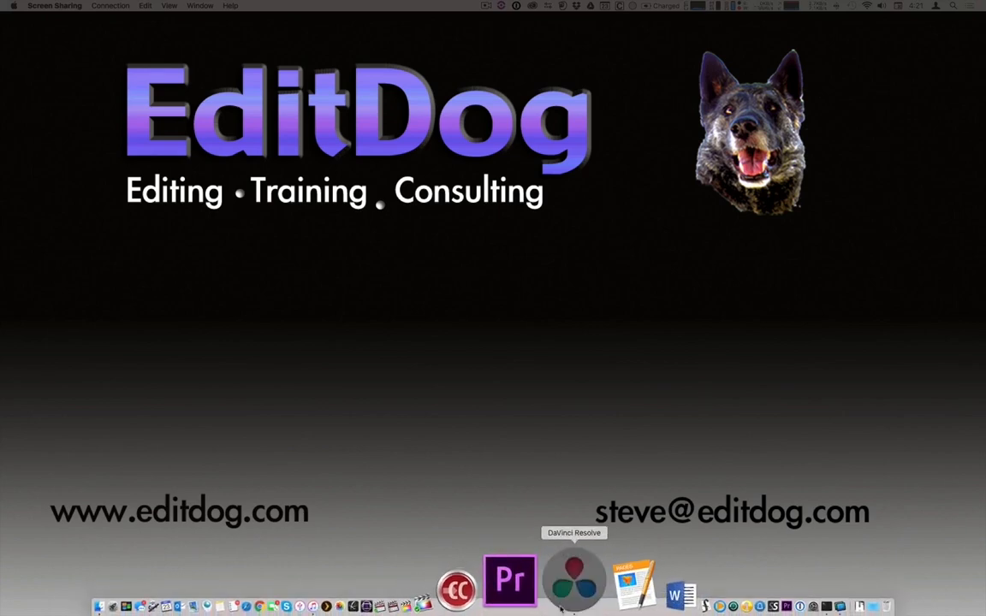
Launch DaVinci Resolve from the Dock so the Project Manager lists local and shared databases.
left_click(573, 582)
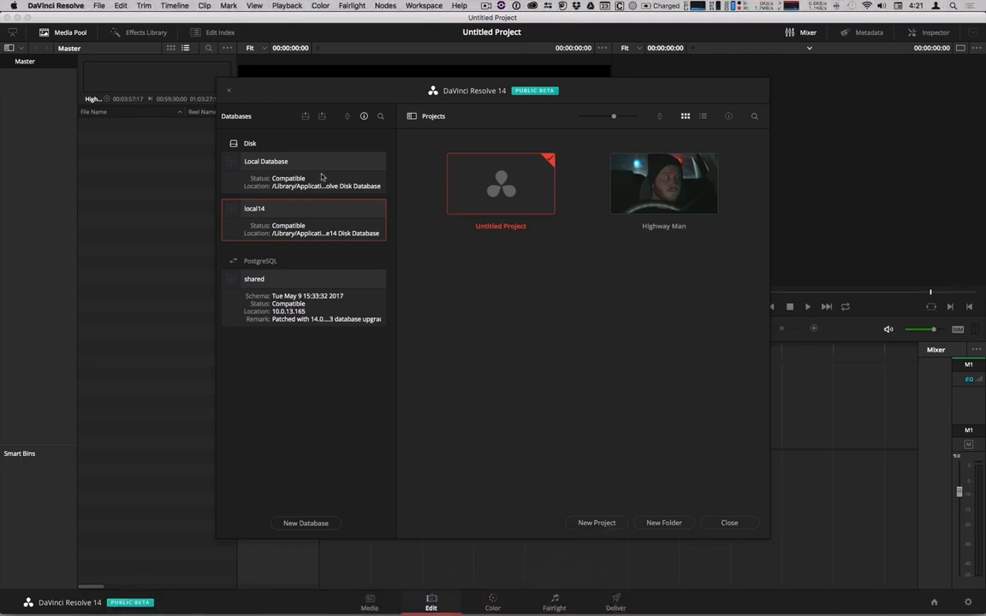
left_click(267, 161)
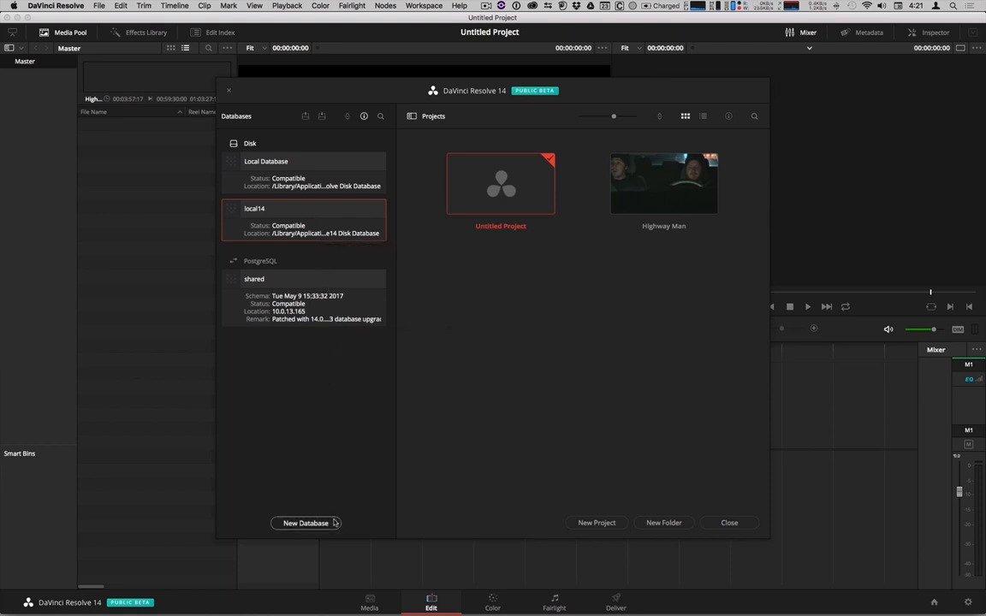
Fill in a new PostgreSQL database named 'databasename' at 127.0.0.1 with the postgres username and password.
left_click(304, 523)
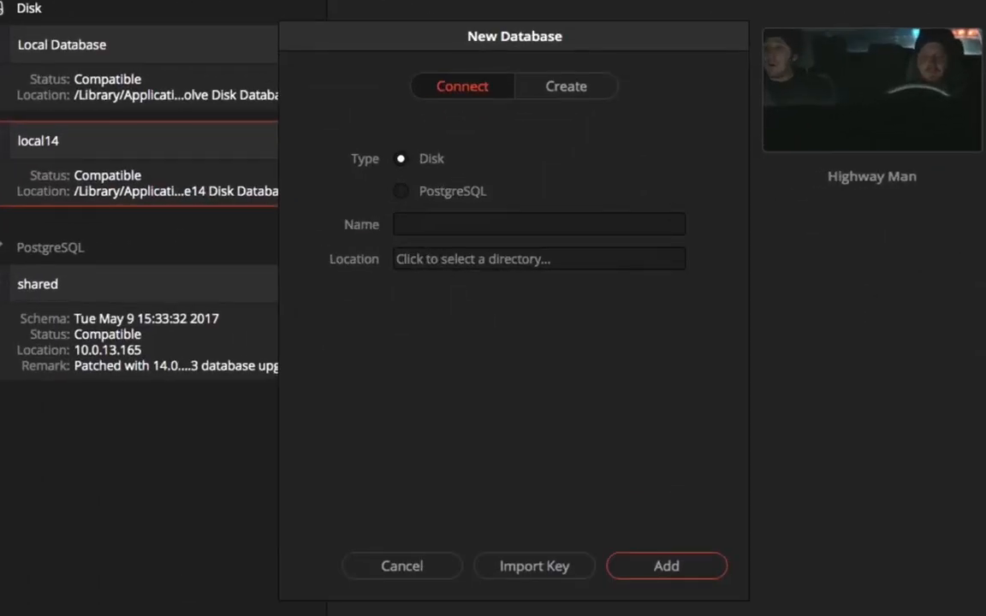
left_click(565, 85)
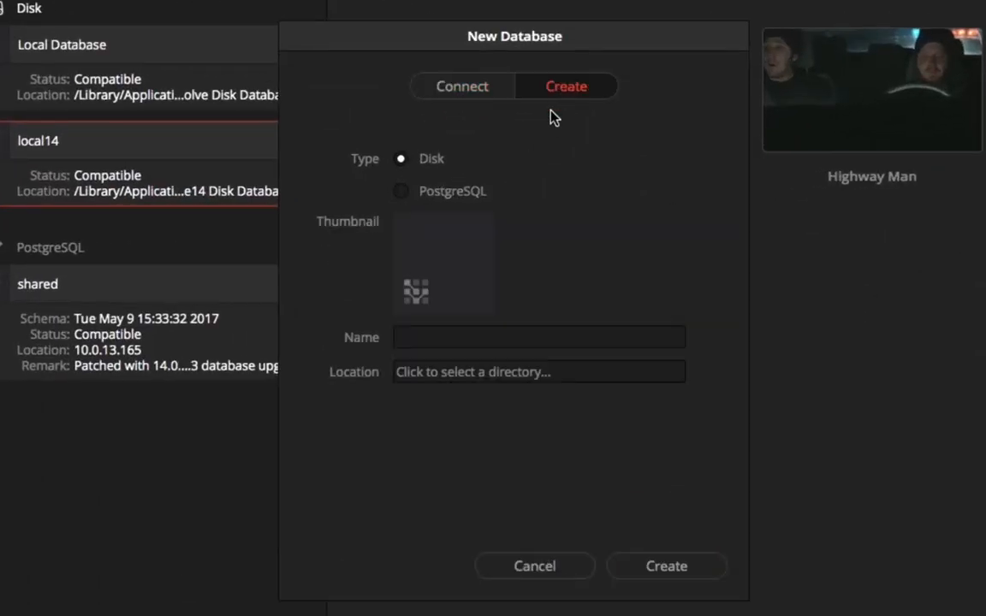
left_click(401, 192)
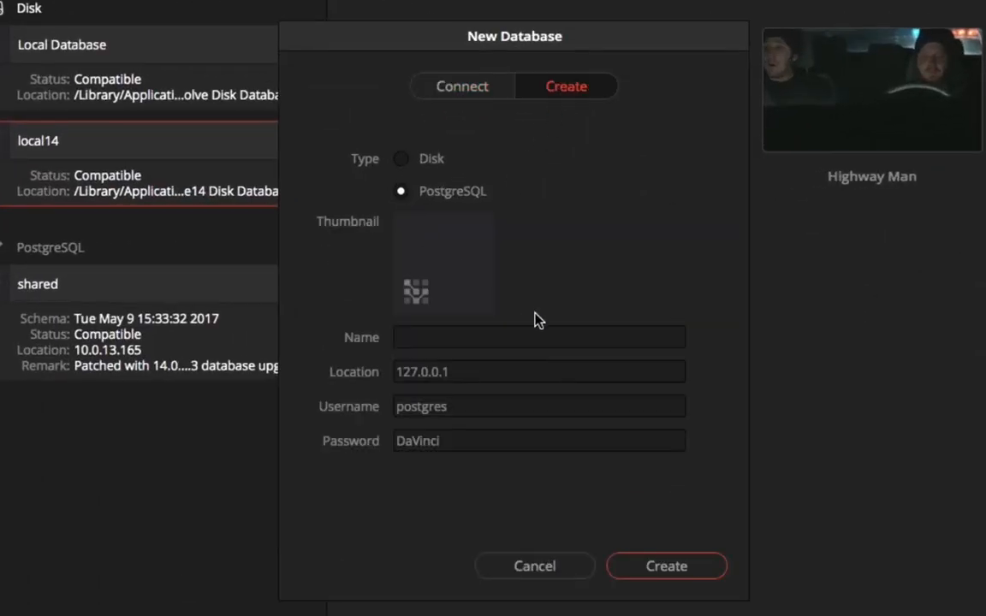
type("data")
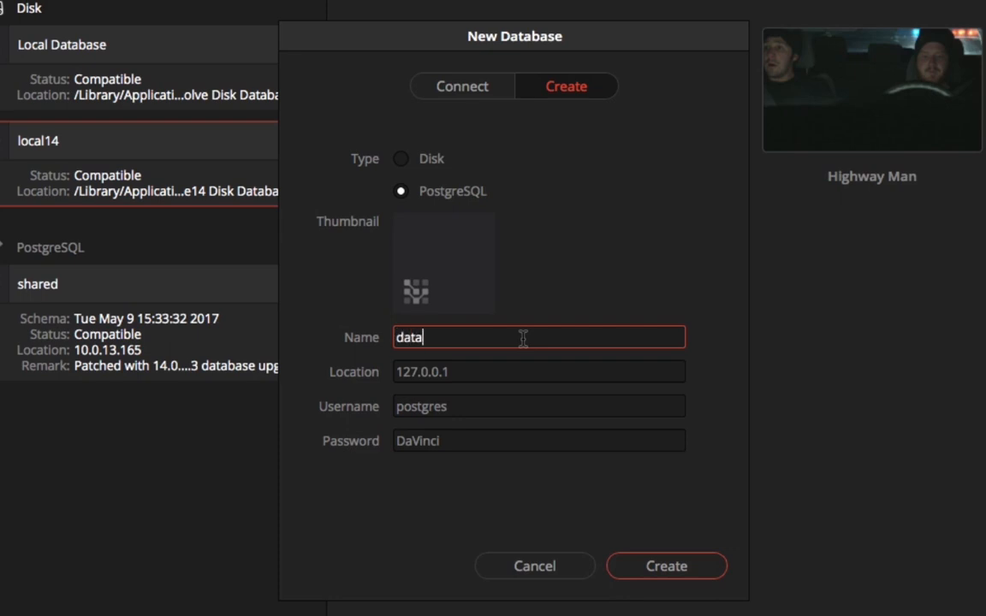
type("base")
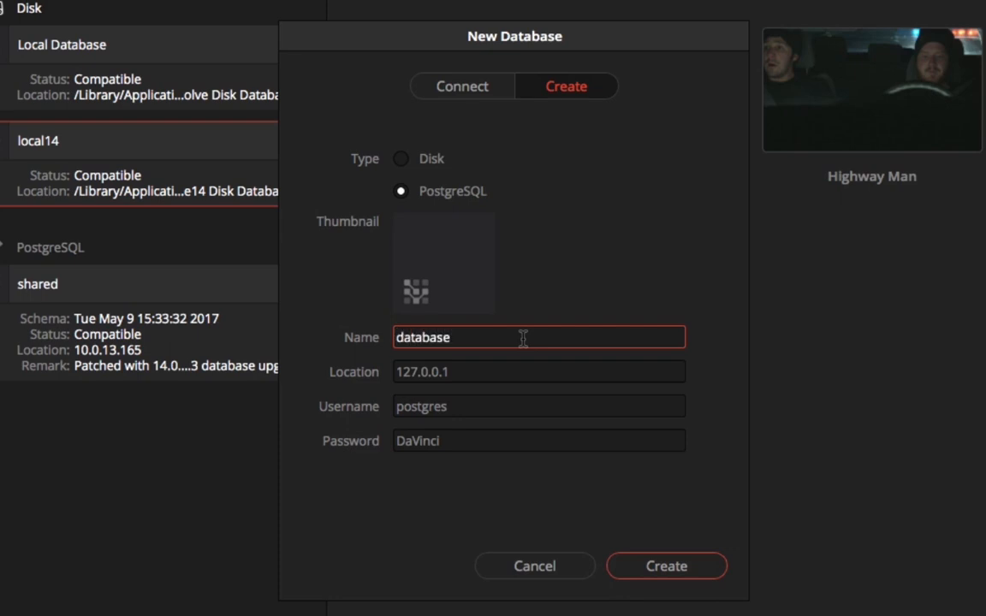
type("name")
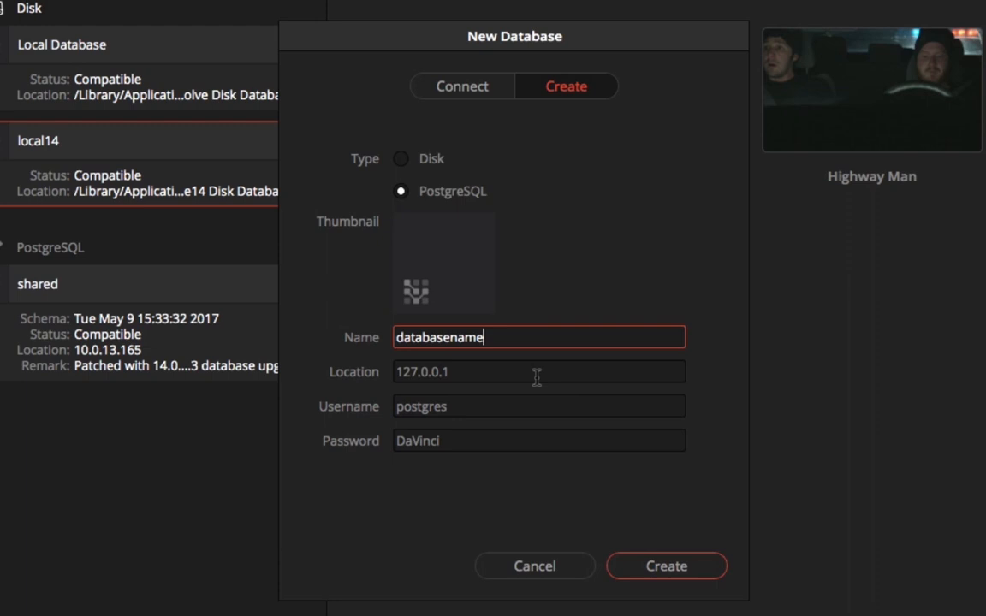
left_click(539, 406)
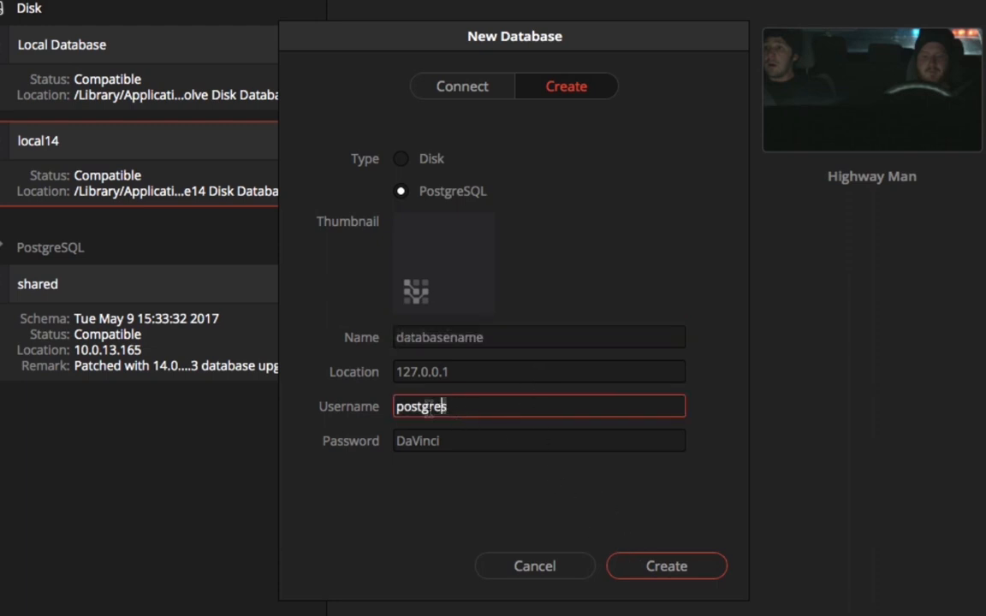
left_click(539, 440)
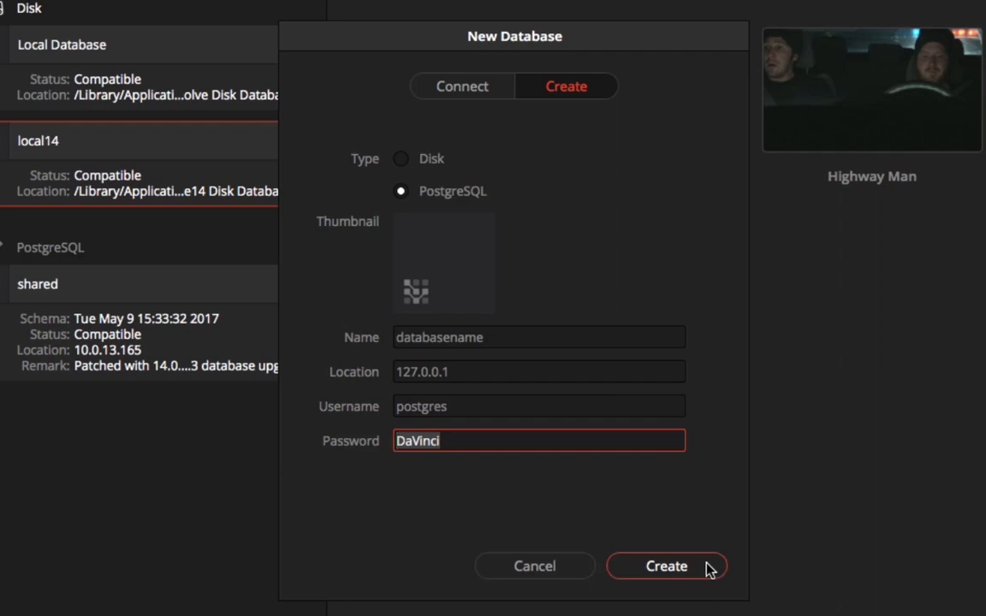
Cancel the database form, open Highway Man from the shared database and view its User Bin.
left_click(666, 564)
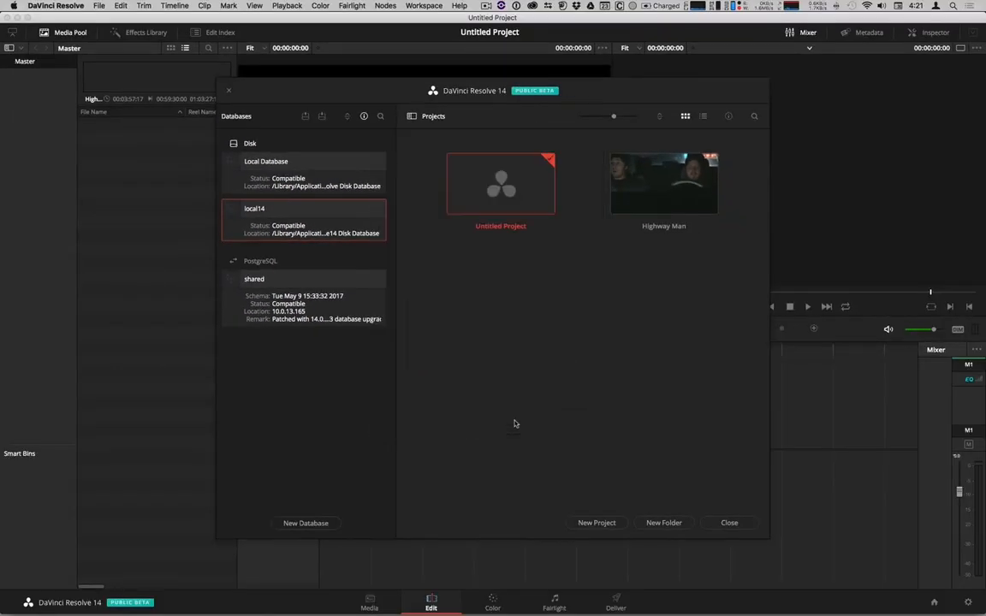
mouse_move(342, 288)
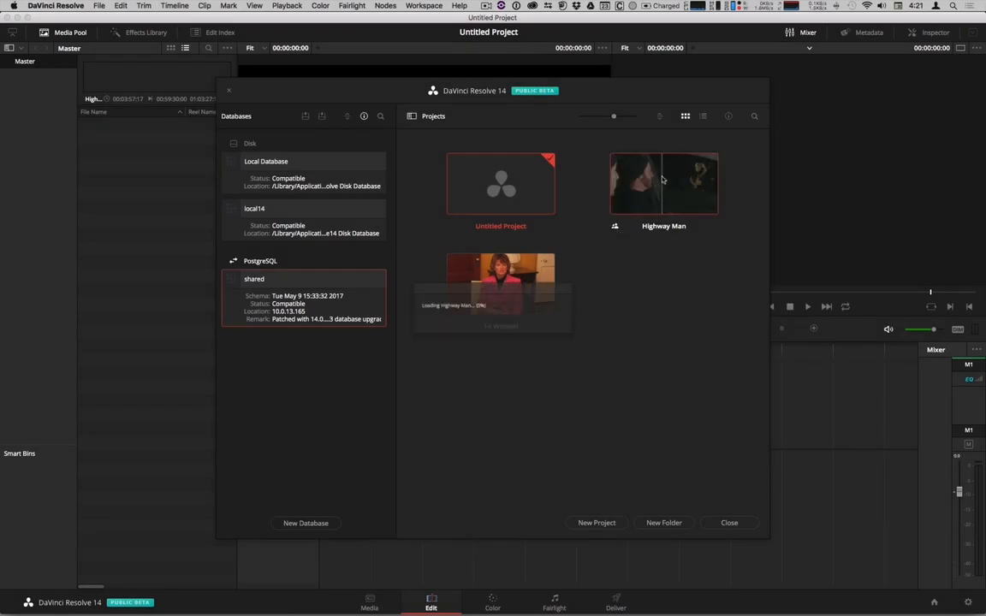
double_click(664, 183)
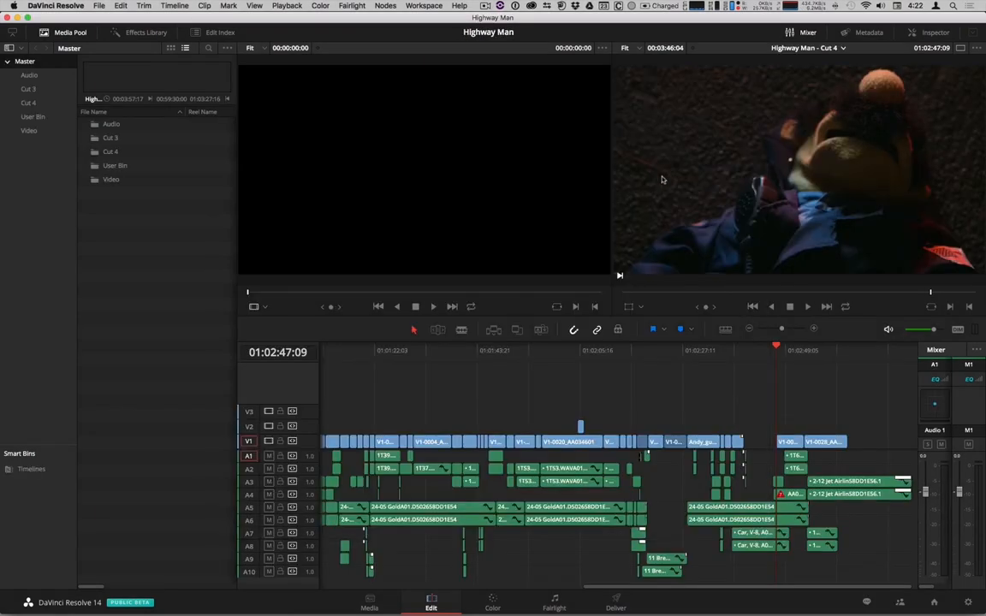
left_click(651, 349)
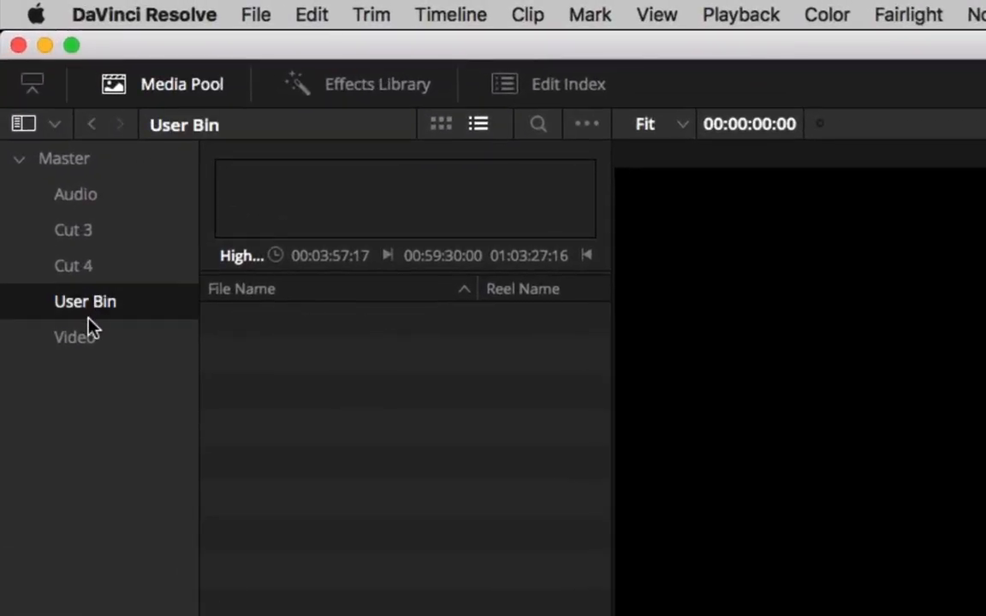
left_click(72, 265)
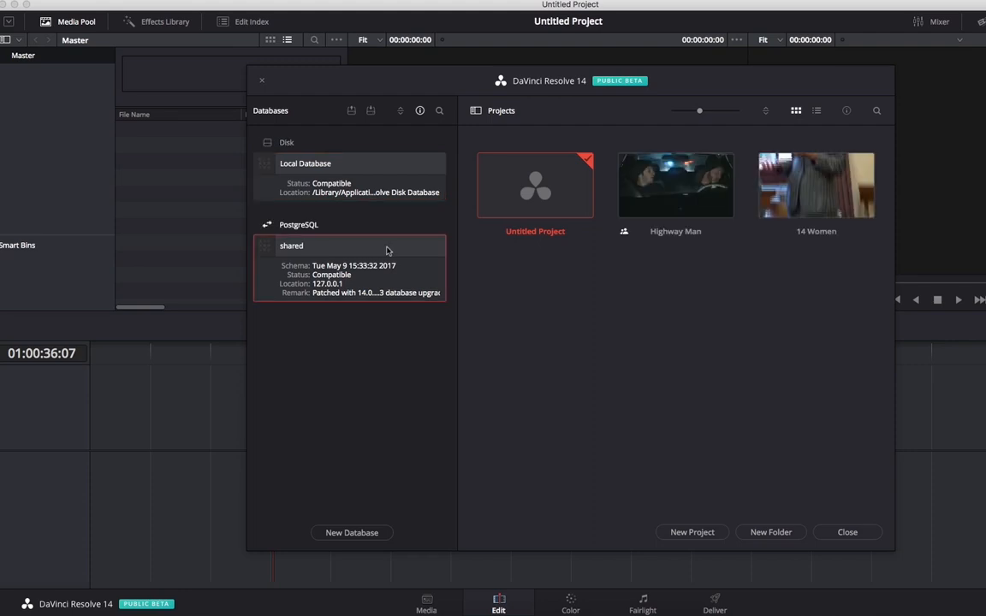
mouse_move(661, 185)
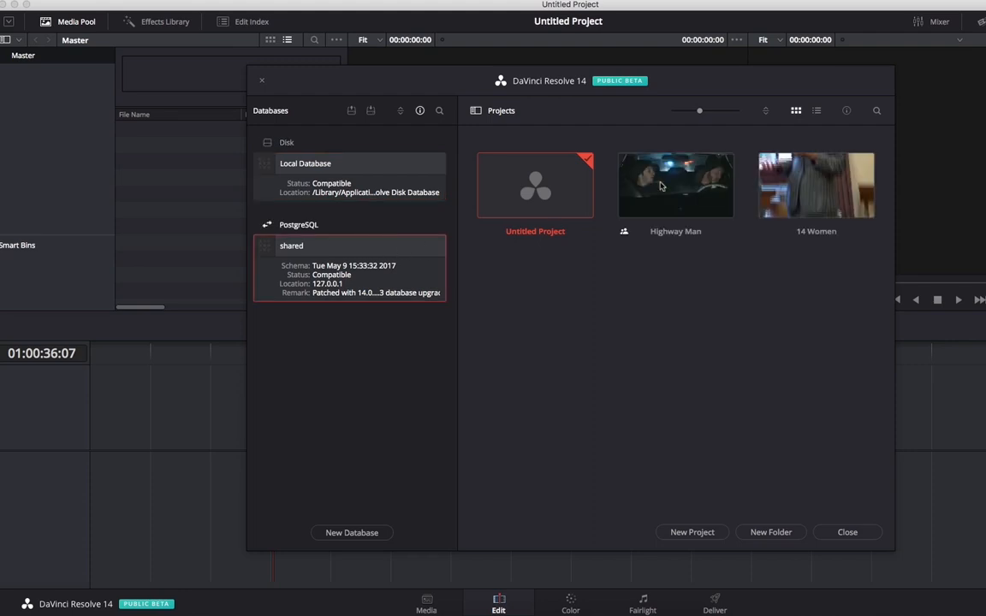
Open Highway Man on the second system from the shared database, showing the Cut 4 timeline.
double_click(674, 184)
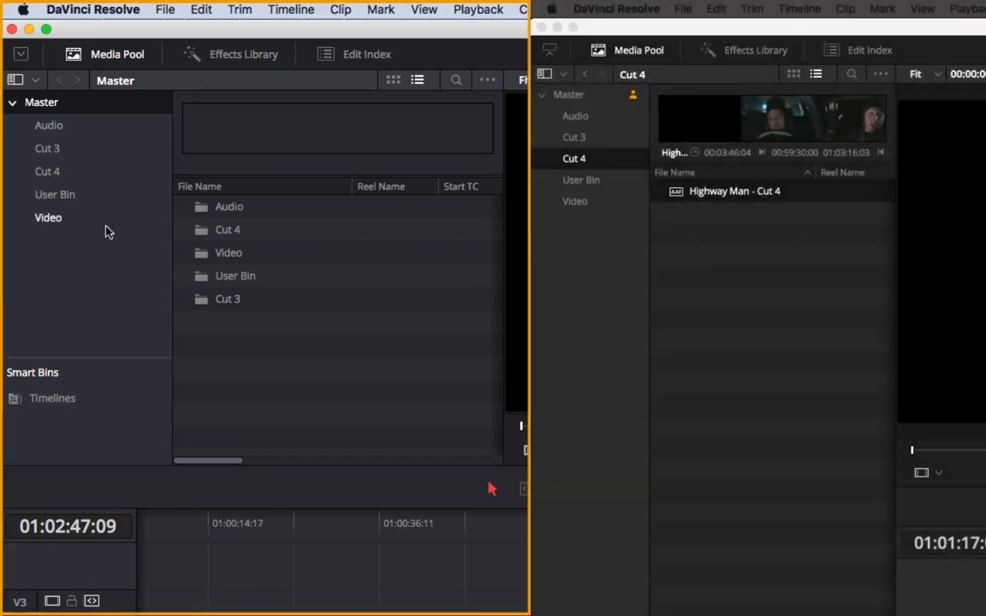
Visit the Audio, Cut 3 and User Bin bins on the first system, moving its presence marker.
left_click(48, 125)
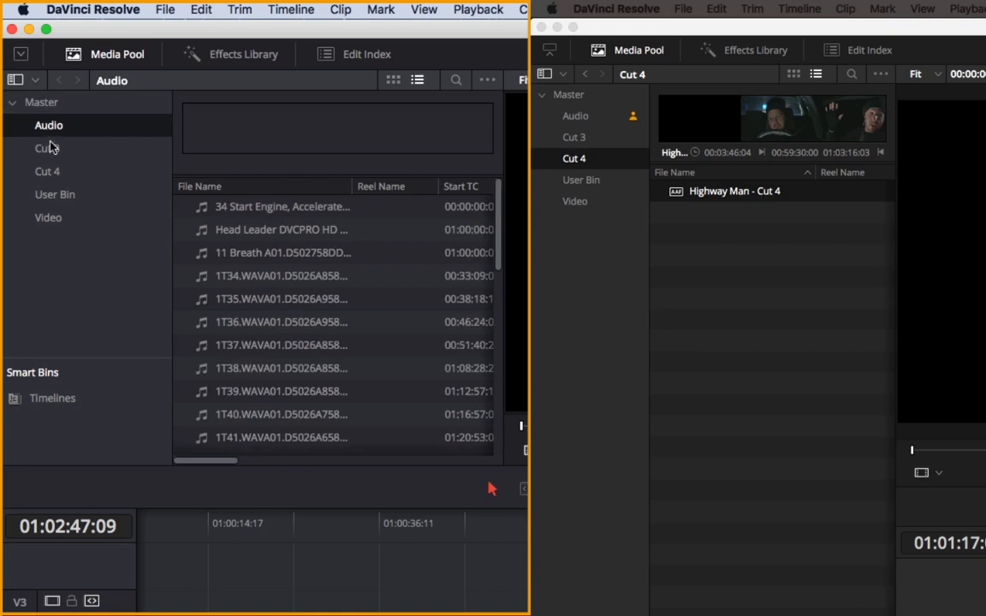
left_click(48, 147)
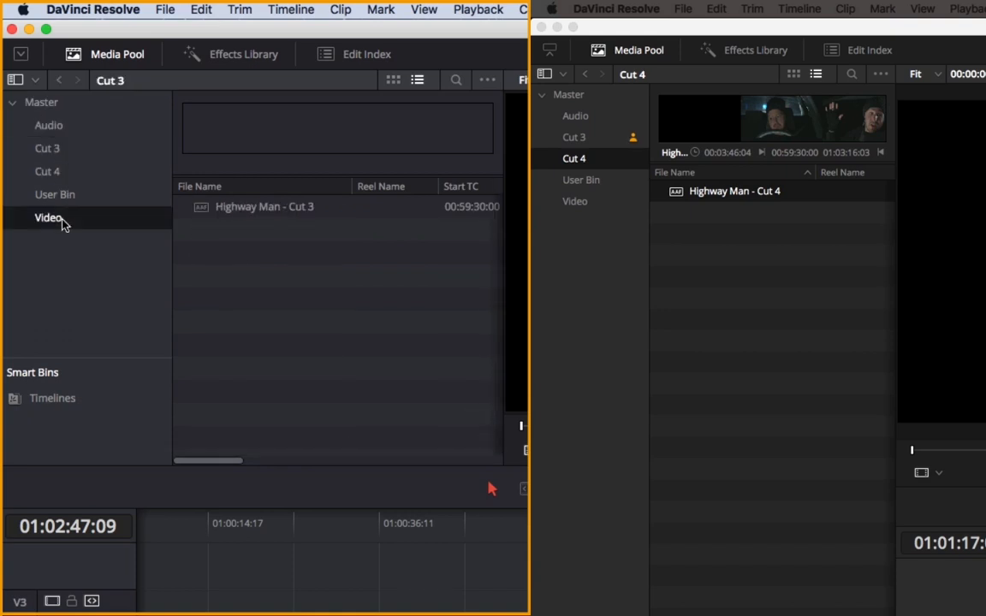
left_click(55, 195)
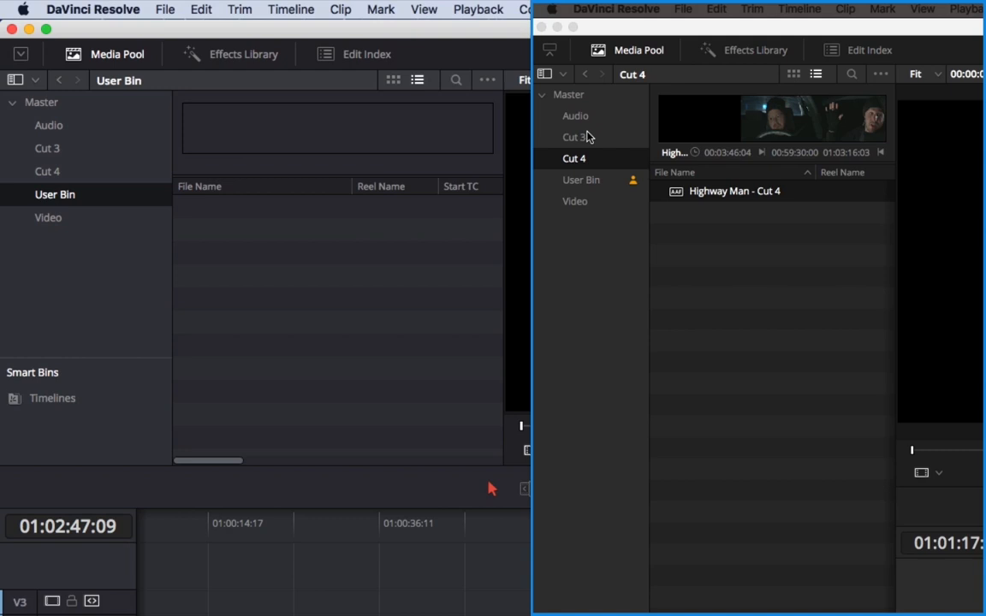
Visit the Audio, User Bin, Video and Cut 4 bins on the second system, its marker following along.
left_click(575, 116)
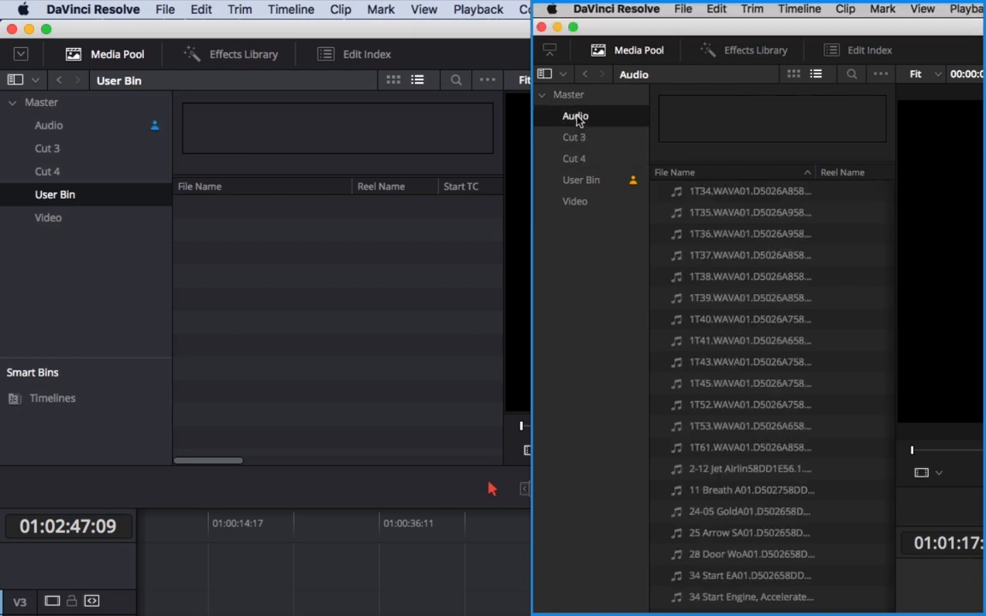
left_click(580, 179)
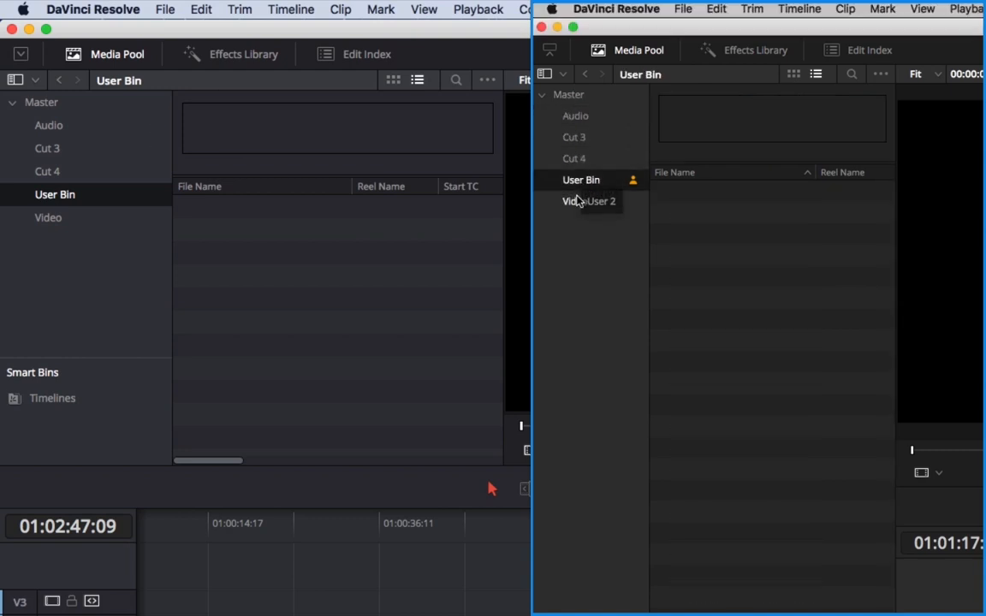
left_click(575, 201)
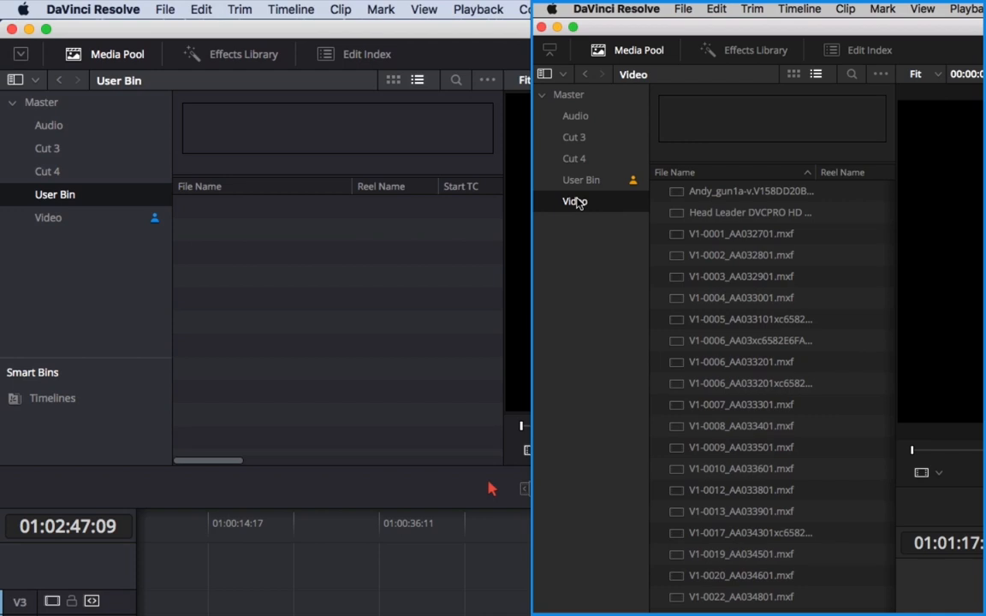
left_click(574, 157)
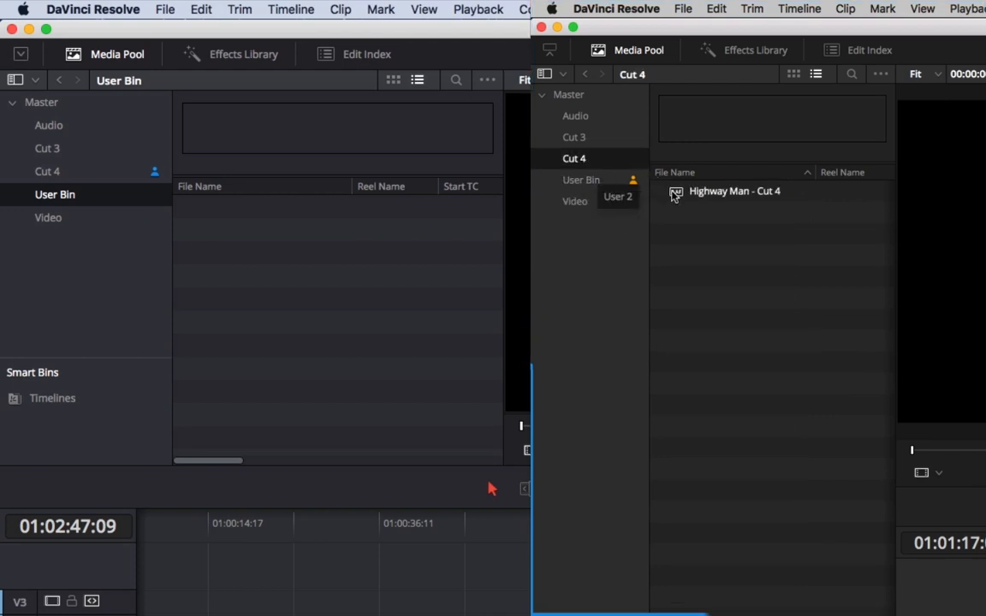
left_click(734, 192)
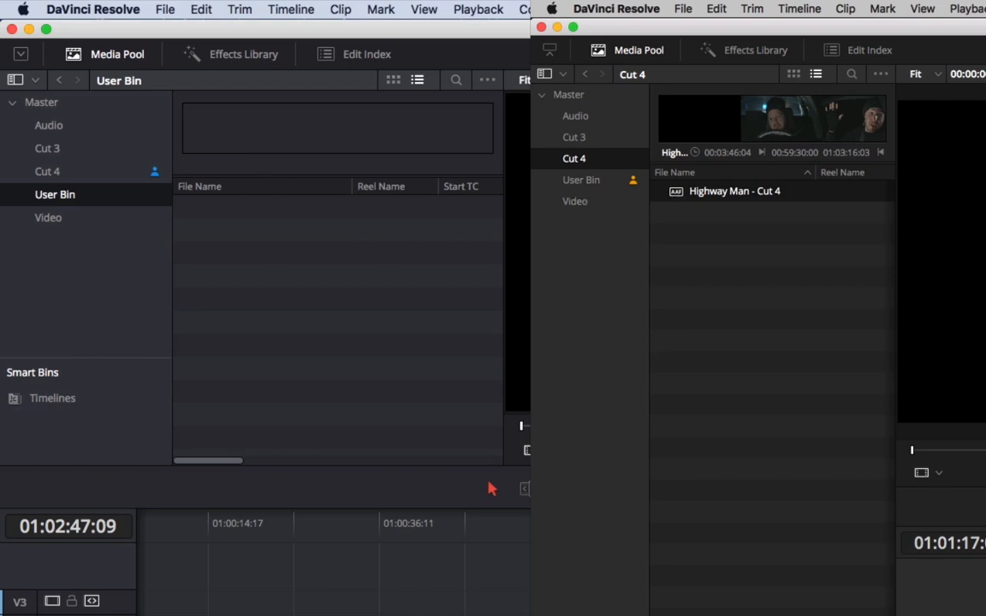
mouse_move(48, 180)
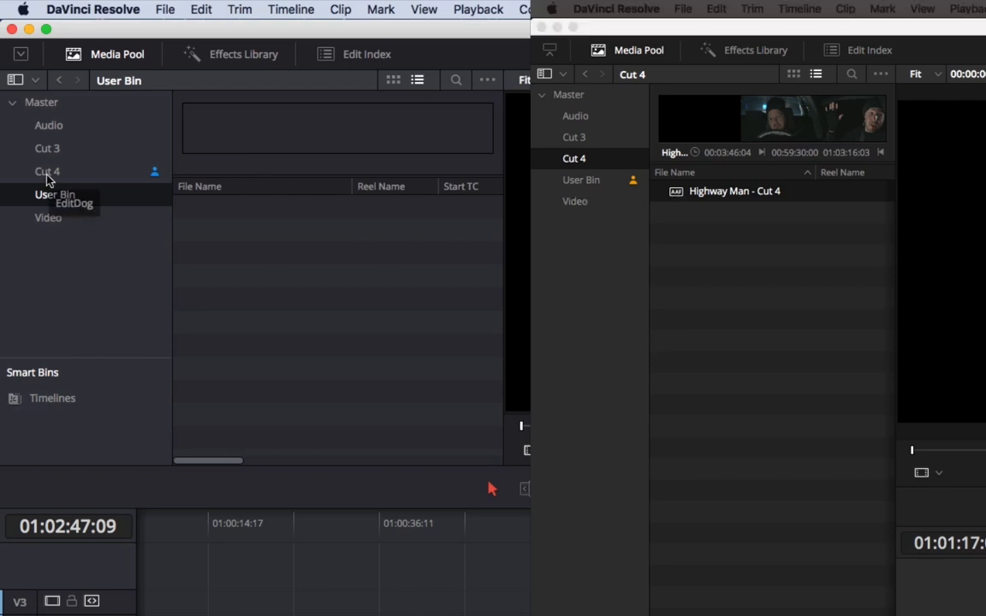
Show the Cut 4 bin and select a clip on the timeline's V1 track.
left_click(48, 171)
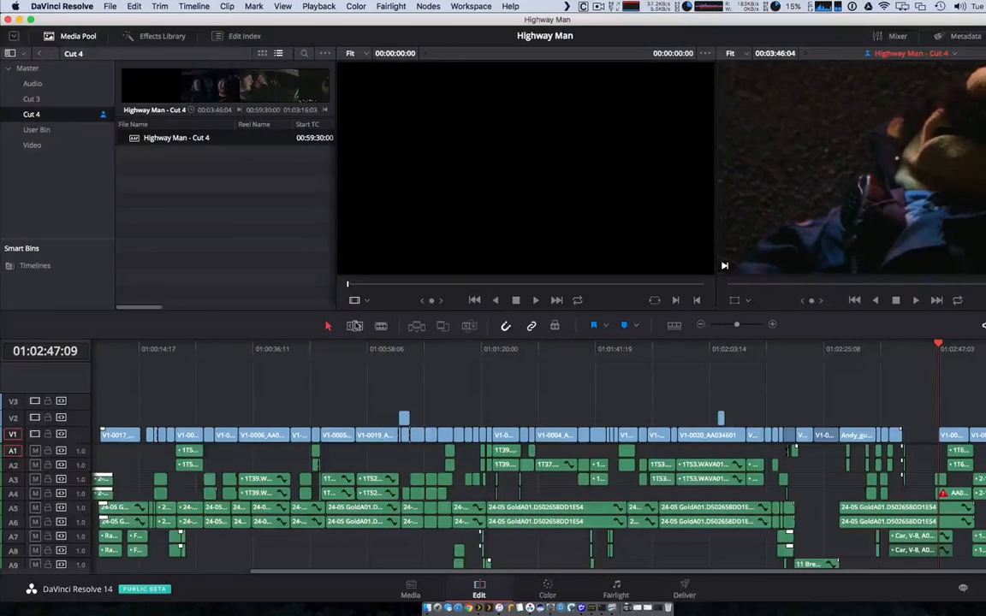
left_click(375, 434)
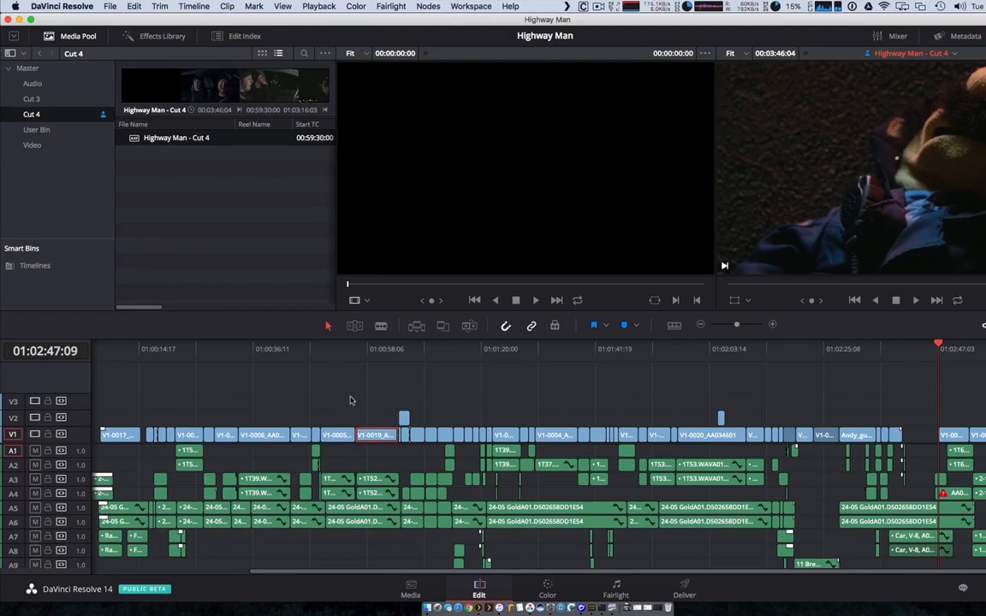
left_click(336, 435)
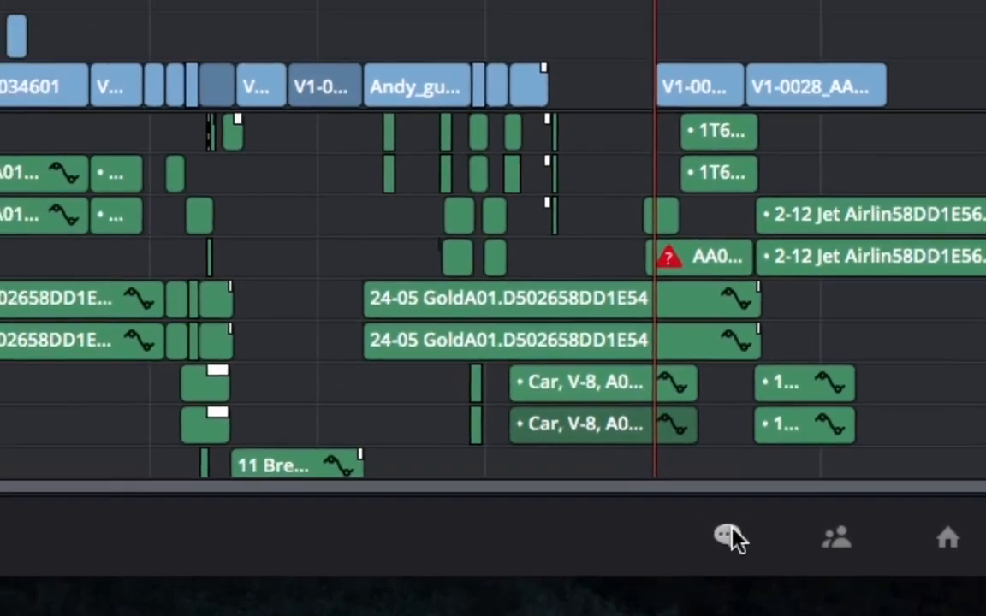
Send the chat message 'I'd like to grade a few' shots in Cut 4 from one station.
left_click(722, 537)
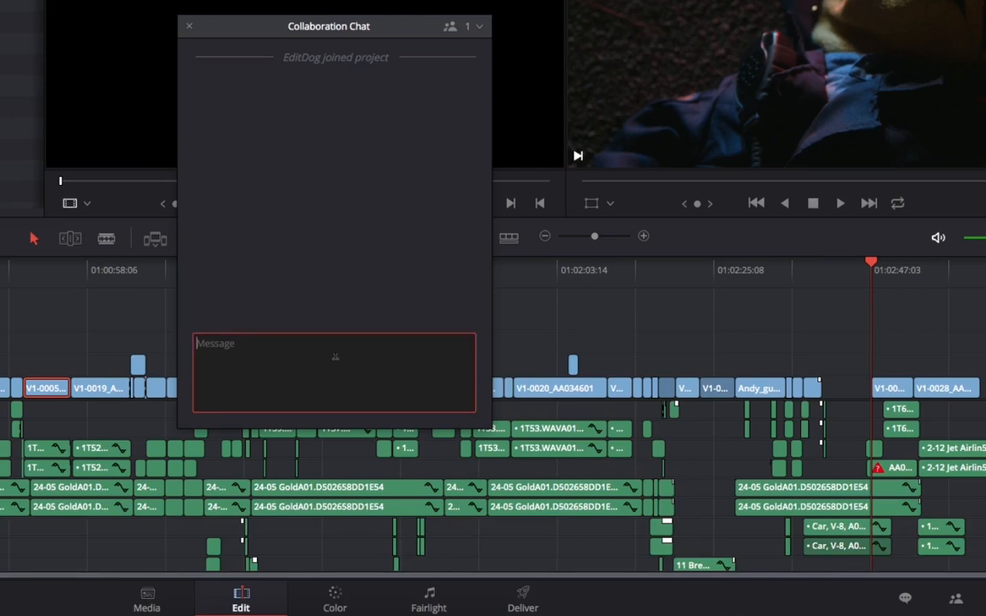
type("I'd like to grade a few")
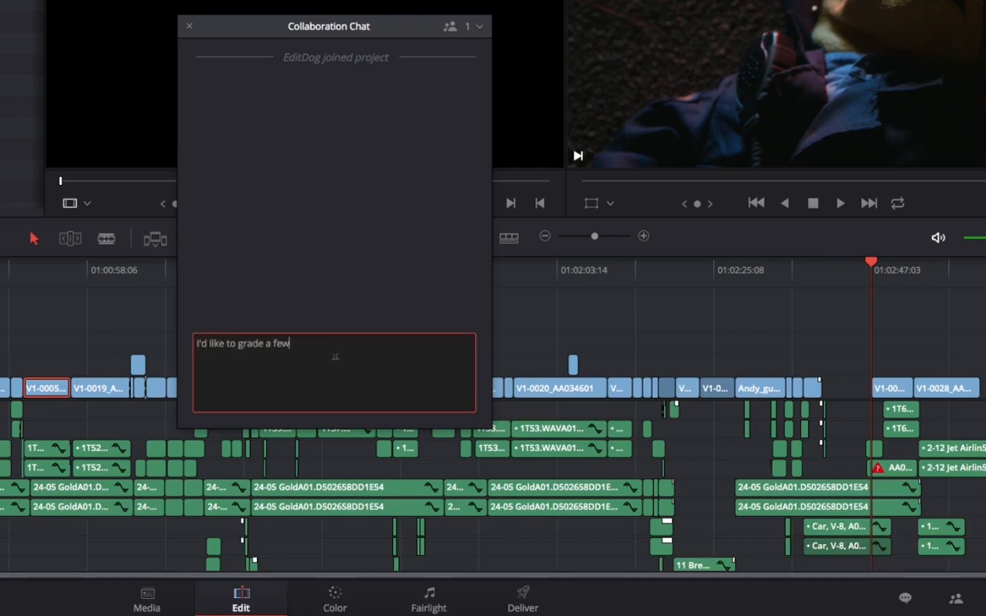
key("Return")
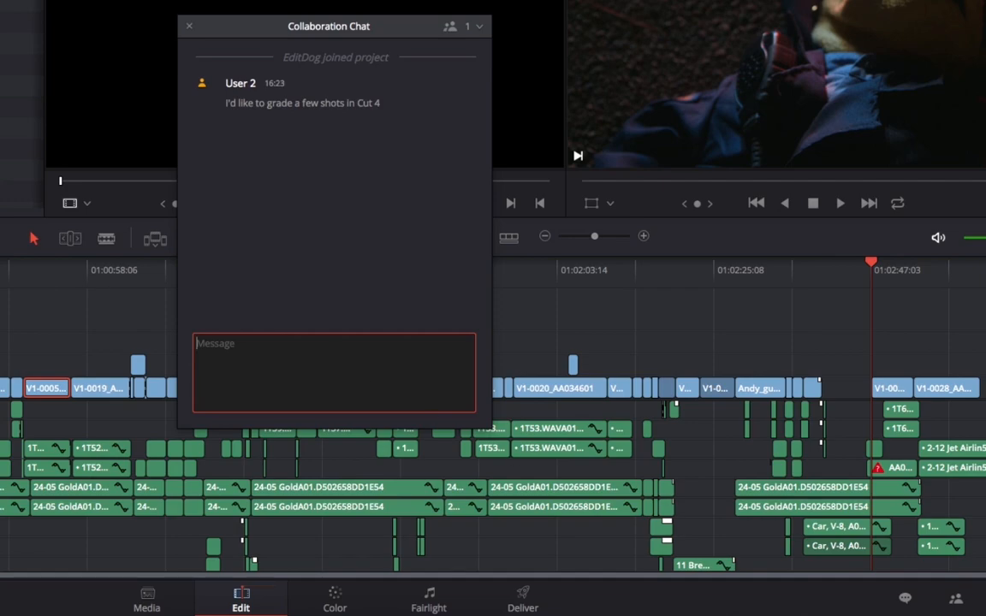
left_click(188, 26)
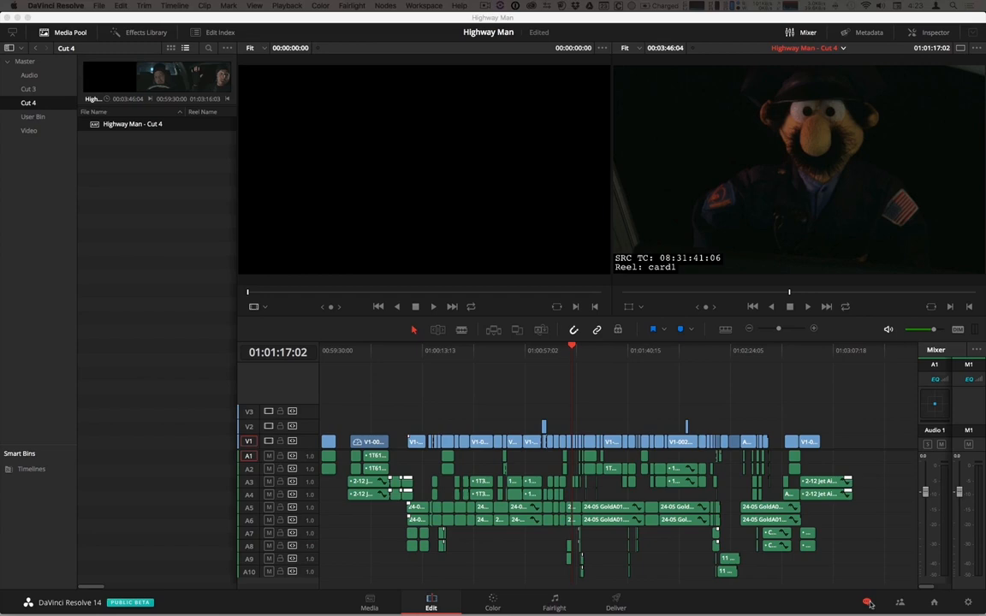
Read the request on the other station and reply 'Knock yourself out'.
left_click(869, 603)
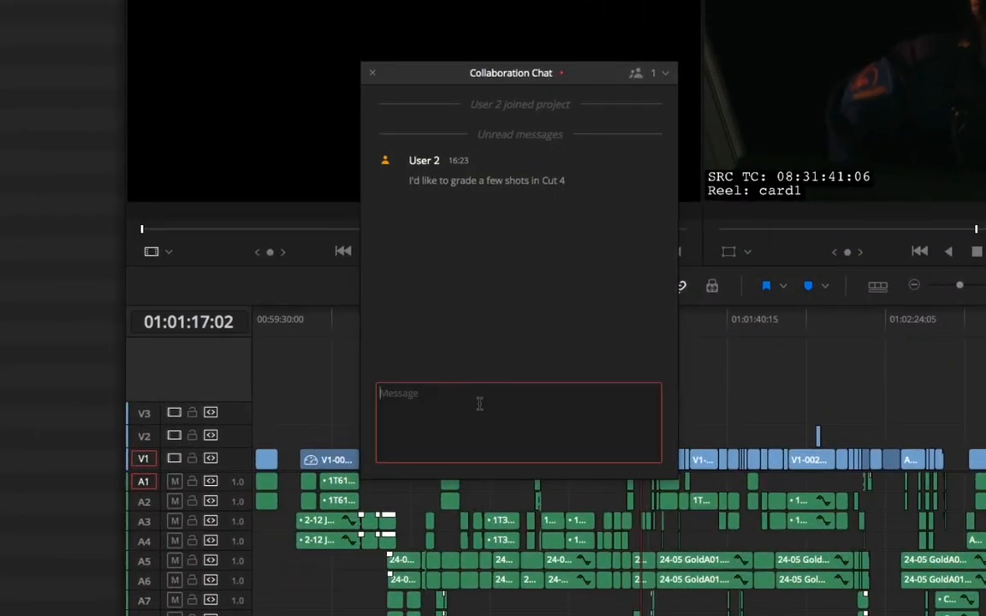
type("Knock your")
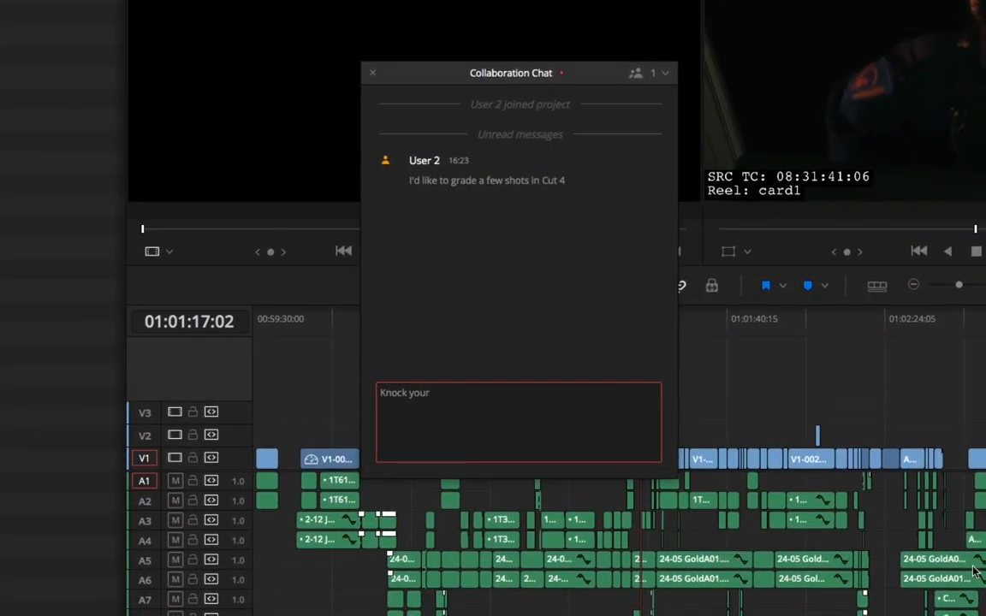
type("self out")
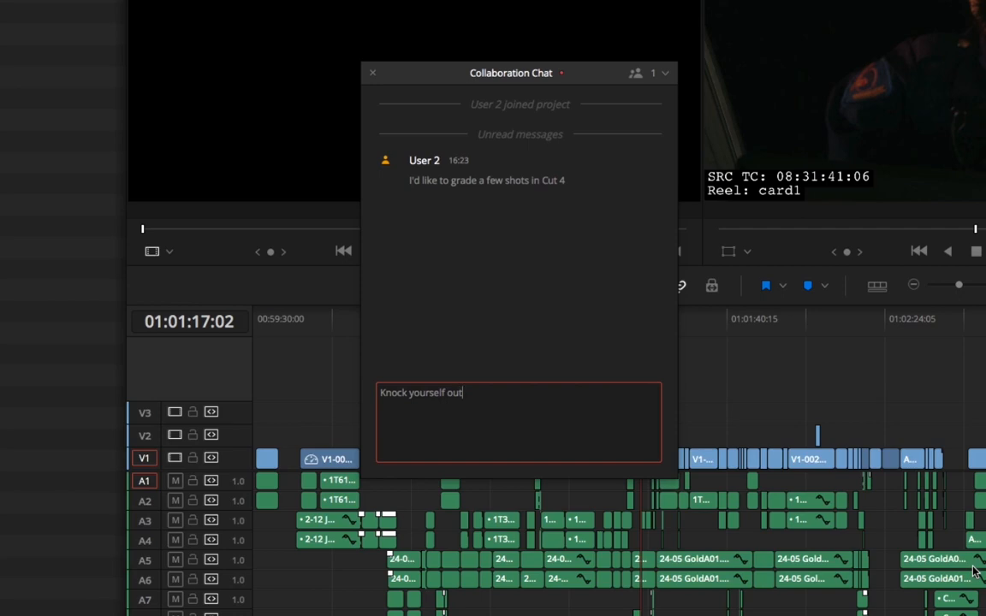
key("Return")
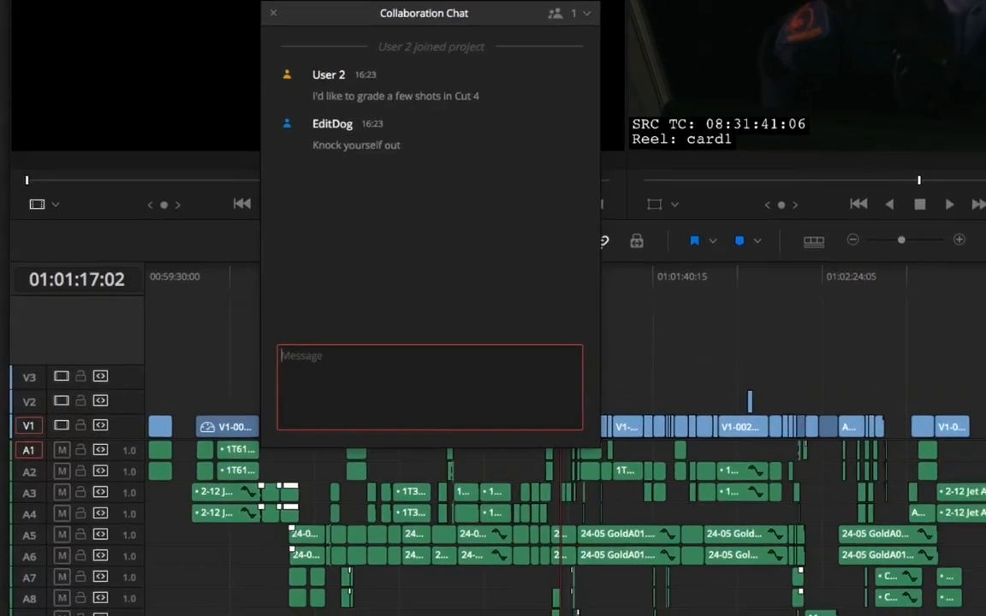
Close the chat and accept the collaboration refresh to load the updated Cut 4 timeline near 01:02:17.
left_click(773, 582)
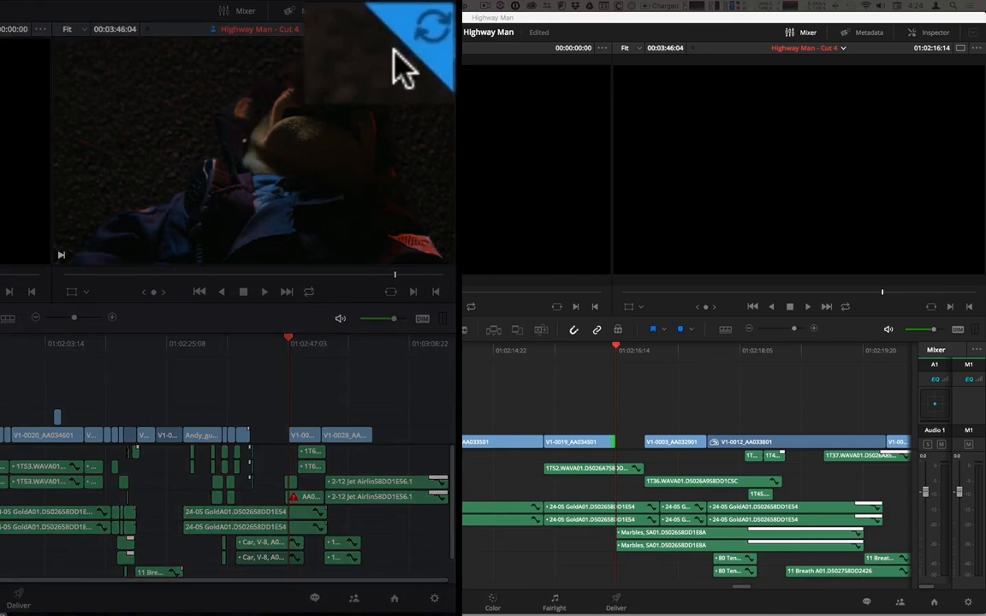
mouse_move(420, 52)
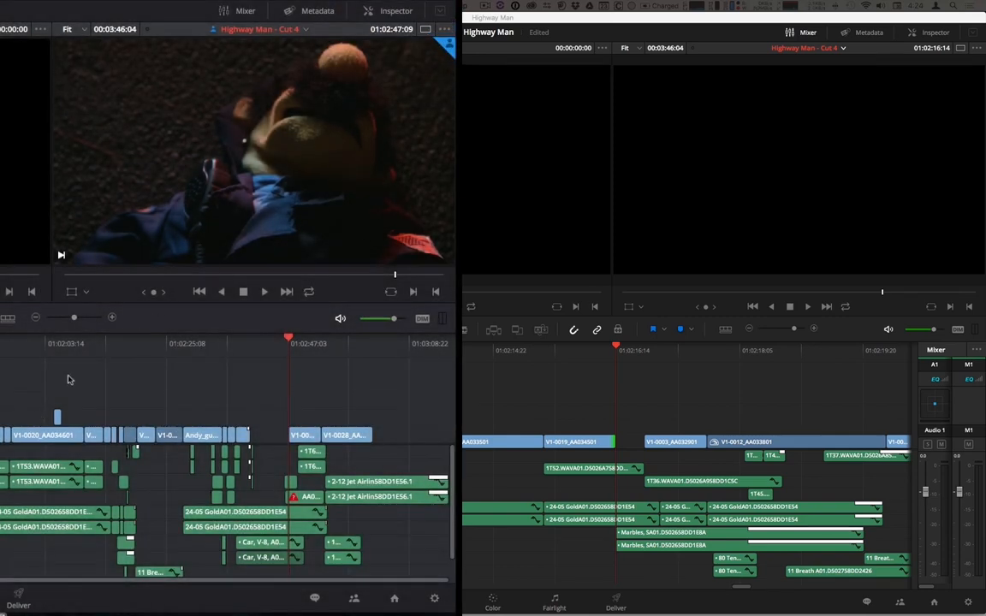
left_click(120, 342)
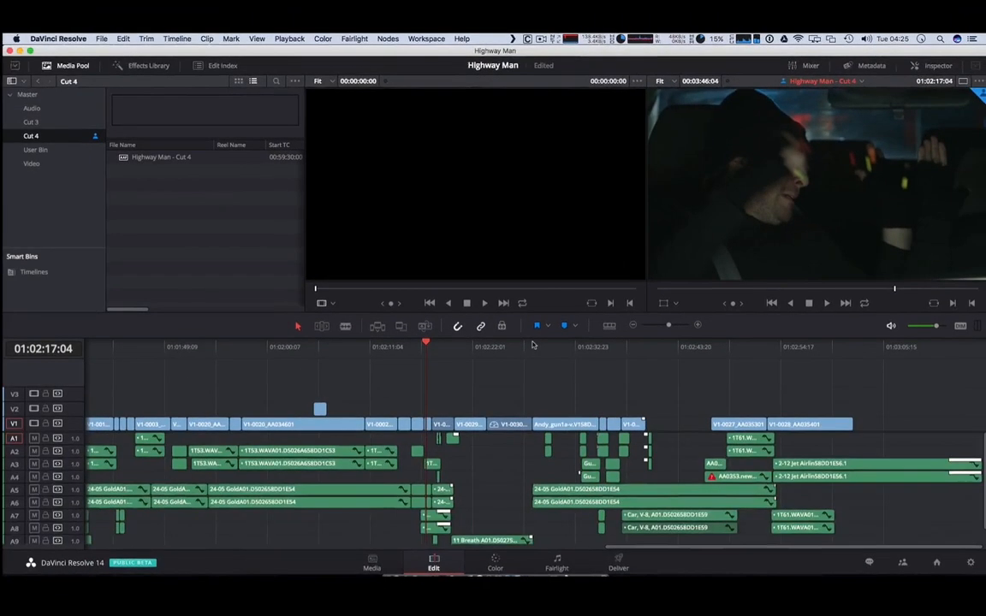
Park the playhead on the Andy_gun clip and bring it into the Color page near 01:02:33.
left_click(629, 345)
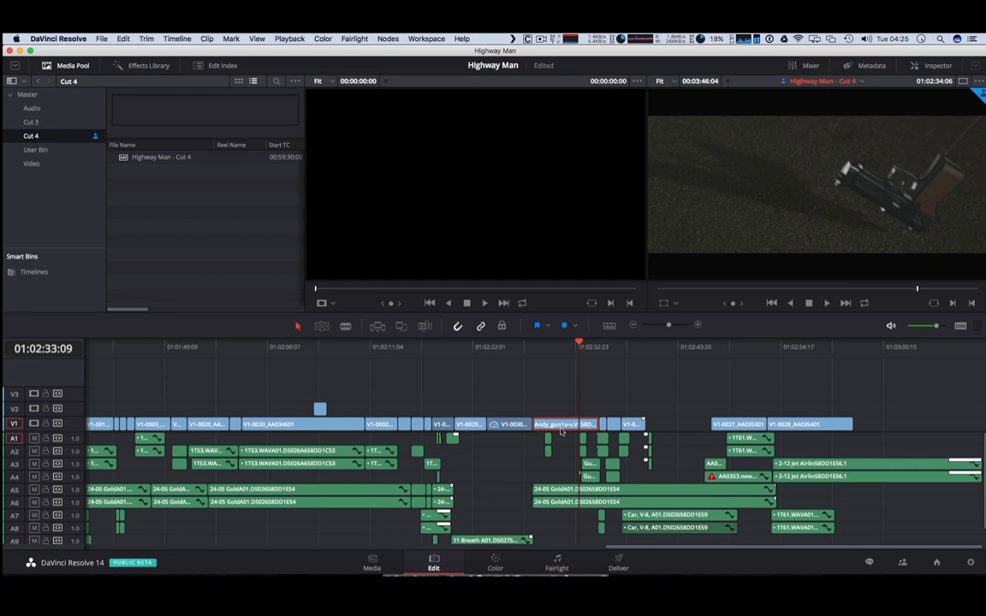
left_click(495, 563)
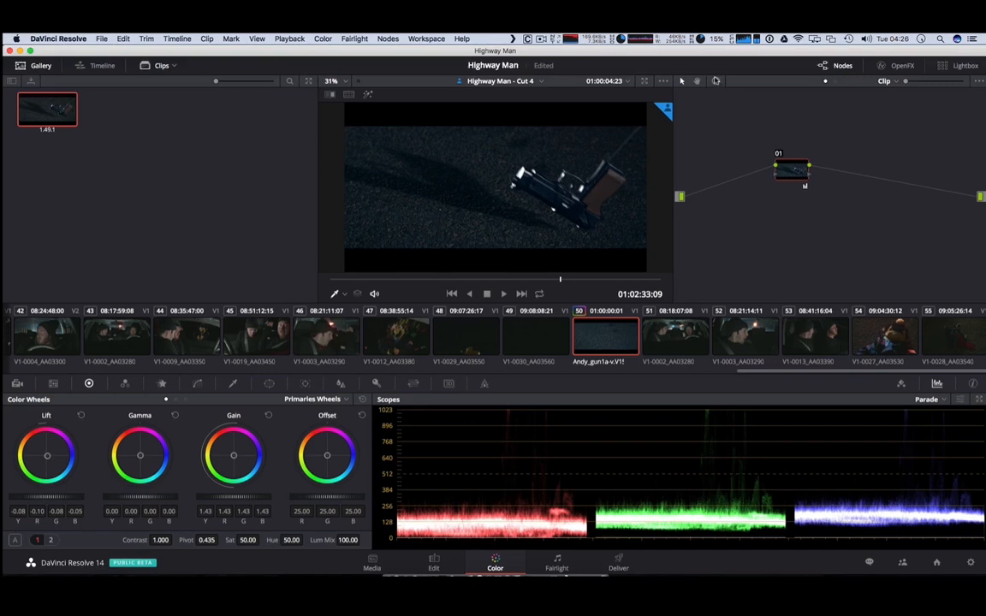
Bypass and restore the gun shot's grade to compare, then bring the same shot into Color on the second station.
left_click(715, 82)
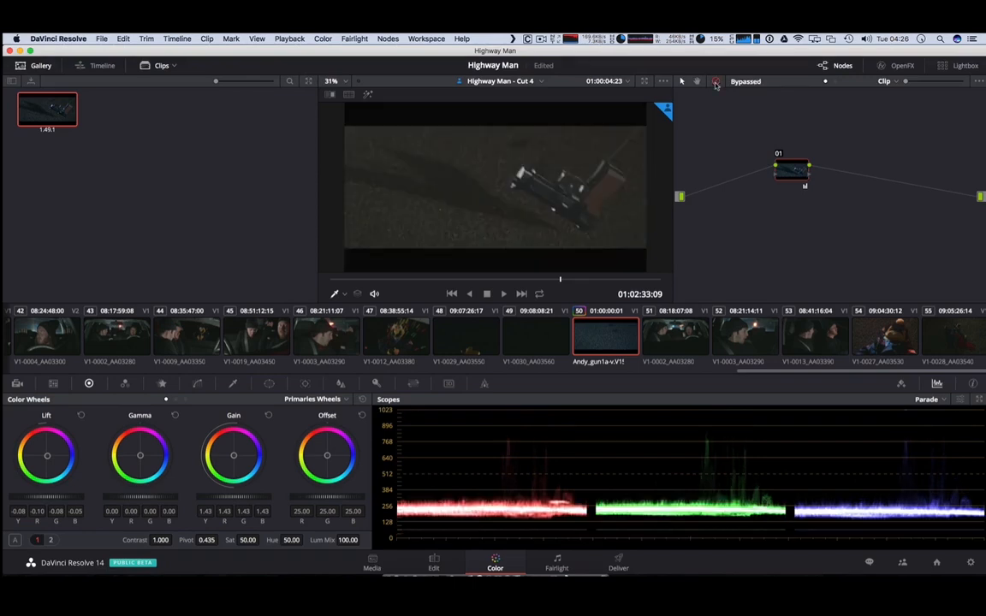
left_click(715, 82)
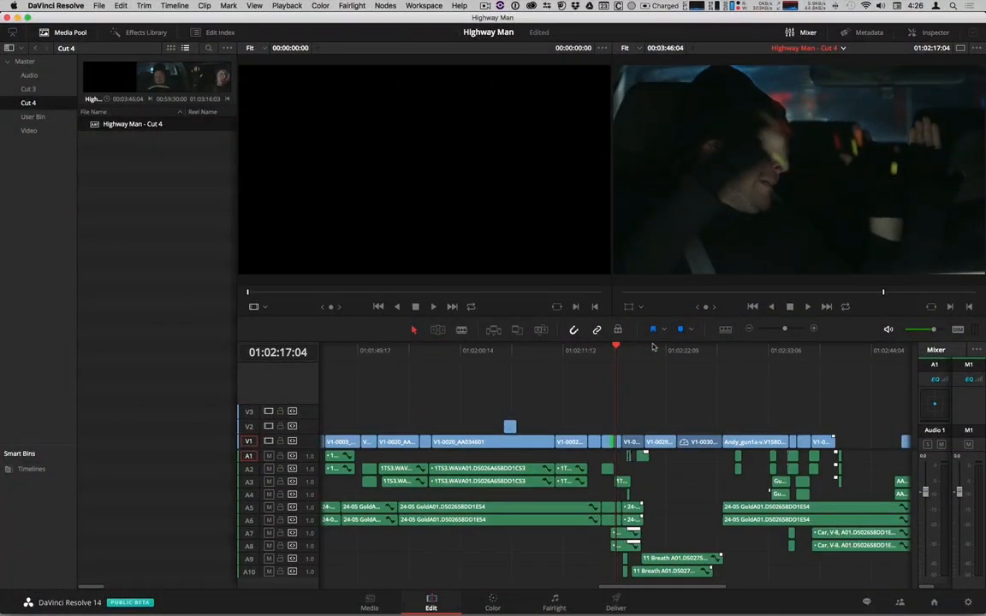
left_click(766, 349)
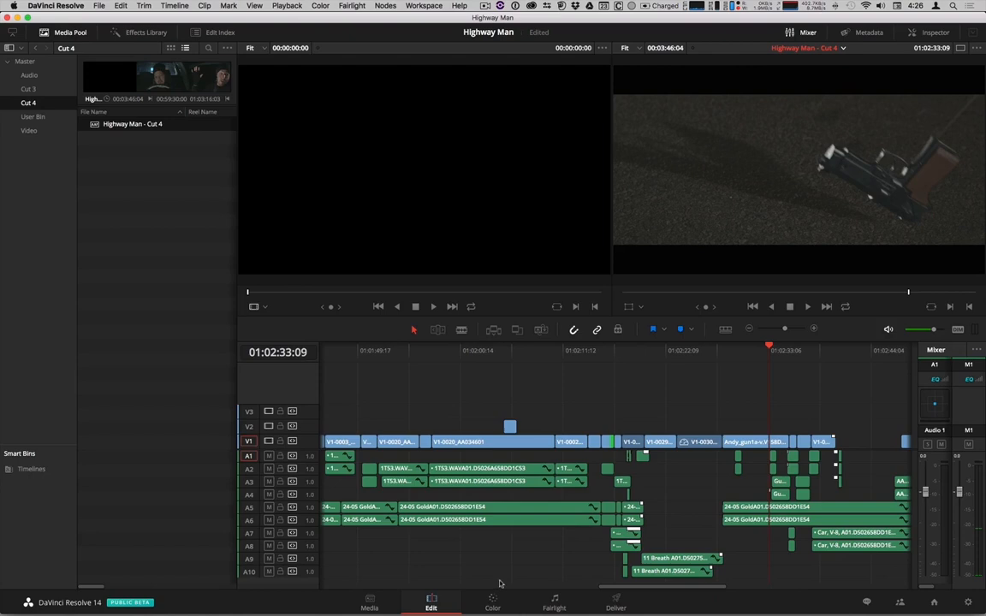
left_click(492, 602)
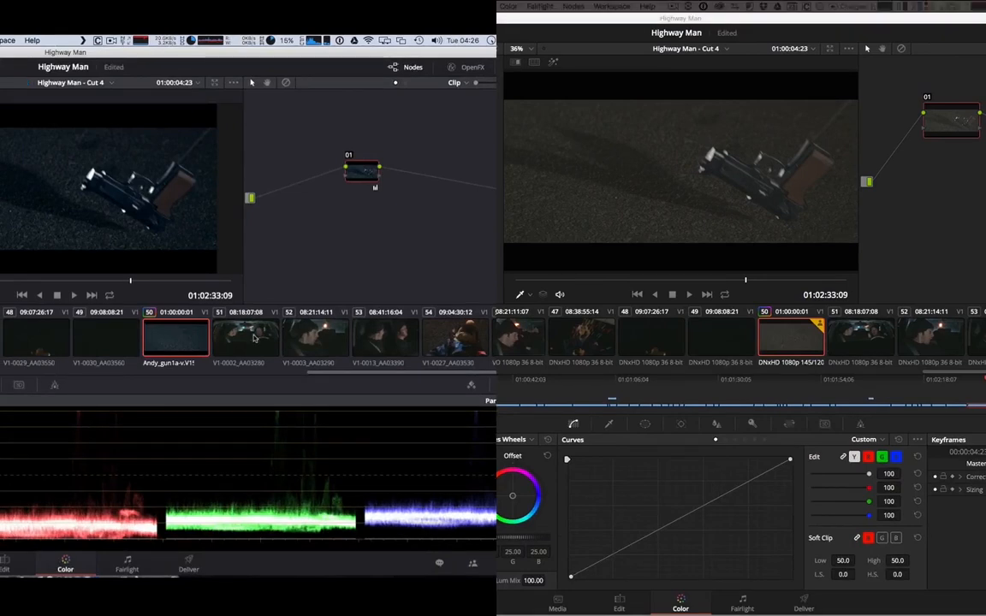
Browse the car interior and other Cut 4 shots in the Color clip strip, then return to the Edit page.
left_click(247, 335)
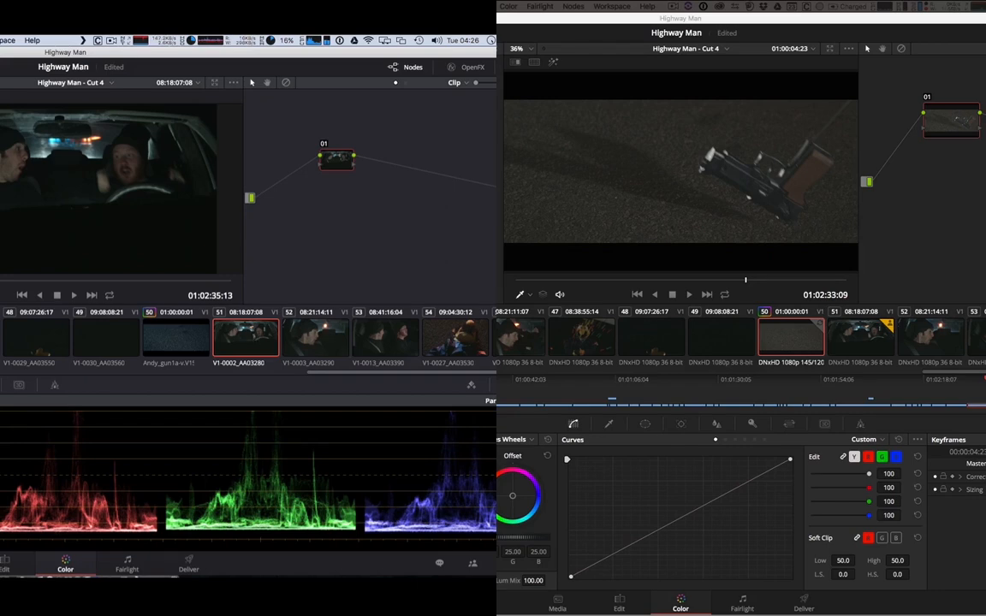
mouse_move(825, 330)
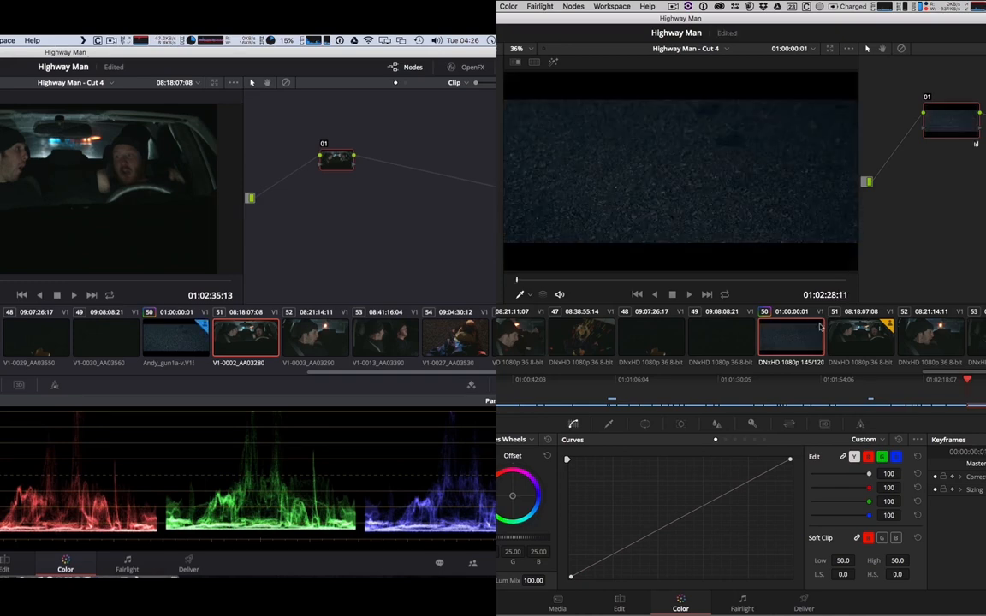
left_click(670, 295)
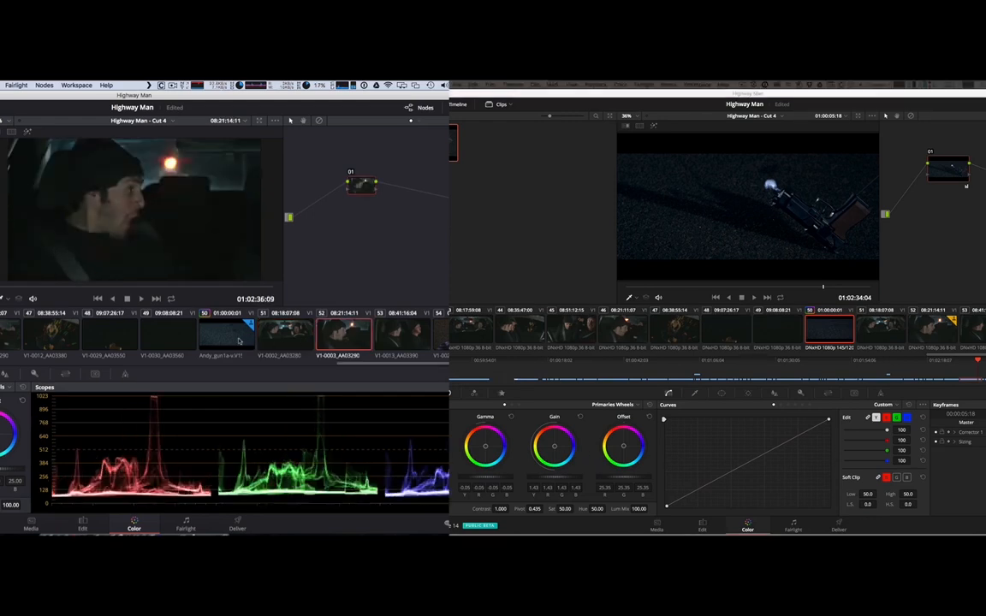
left_click(284, 334)
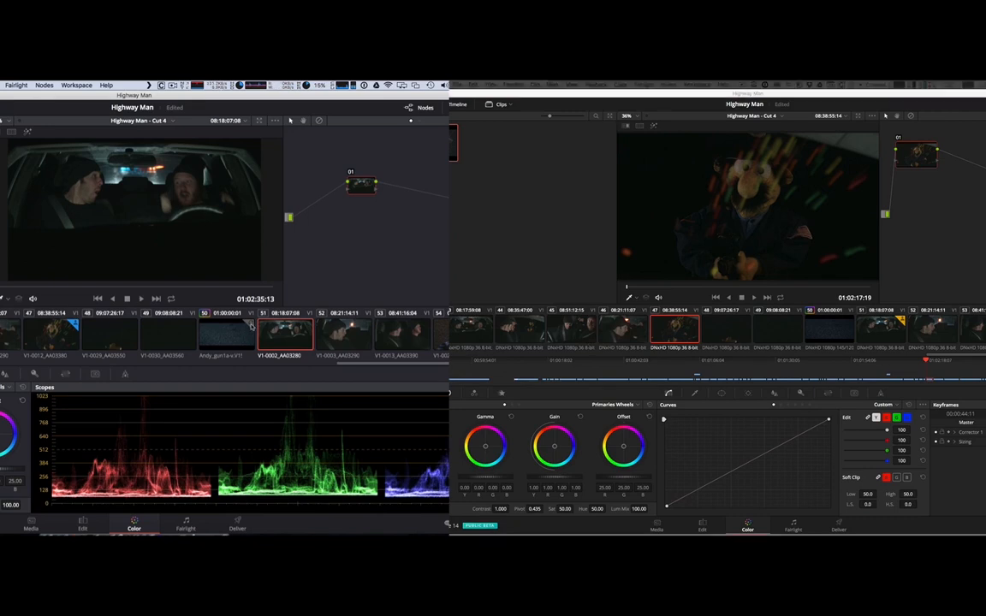
left_click(226, 332)
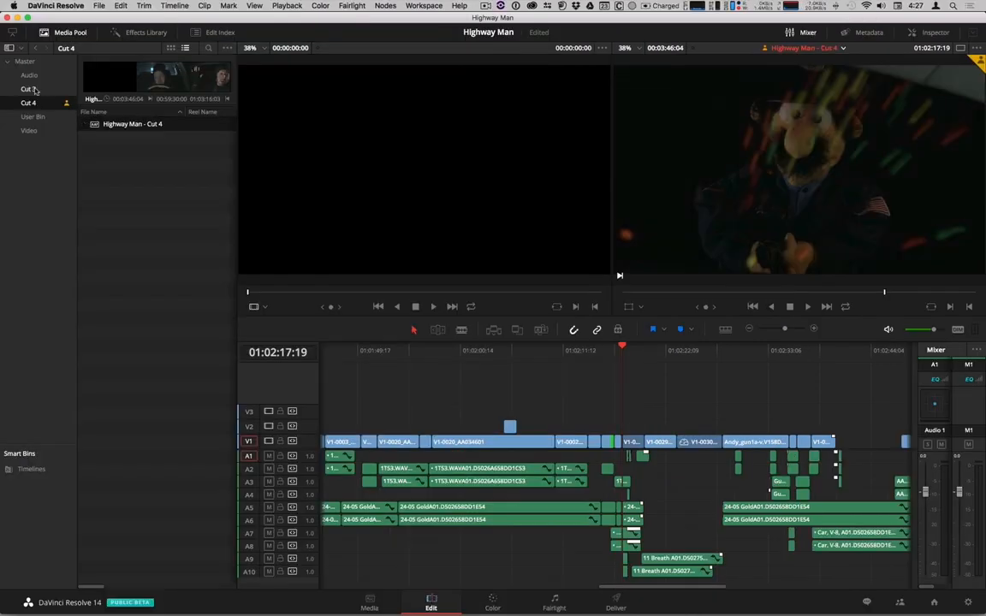
Switch from the Cut 3 bin back to Cut 4 and check User 2's lock on it.
left_click(28, 89)
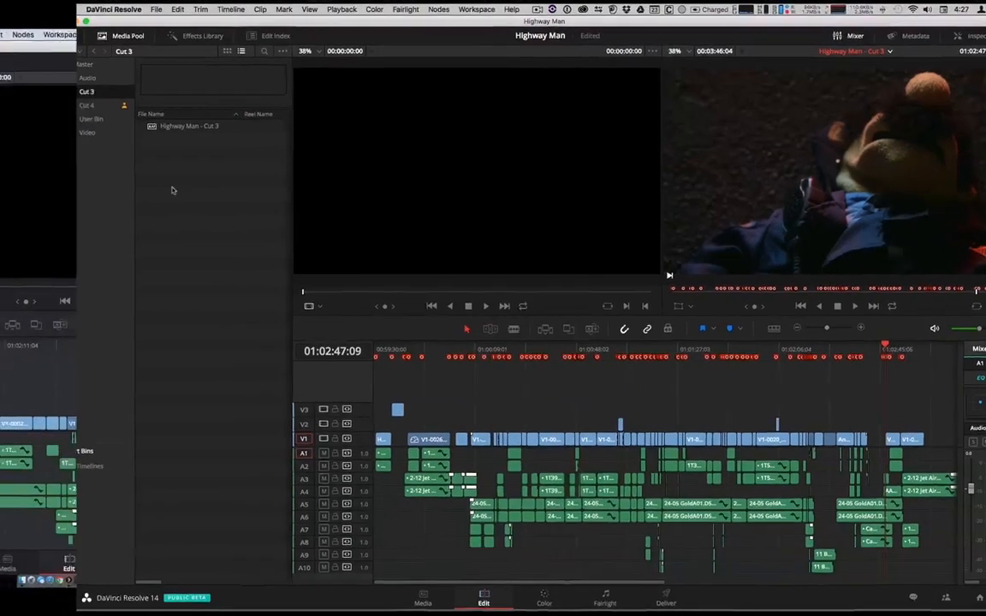
left_click(31, 116)
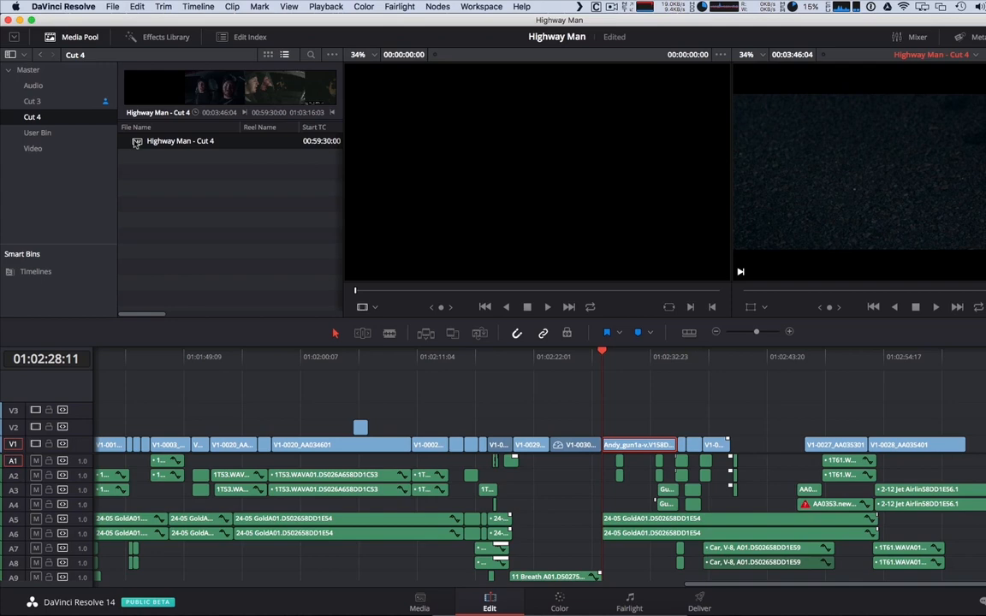
mouse_move(644, 366)
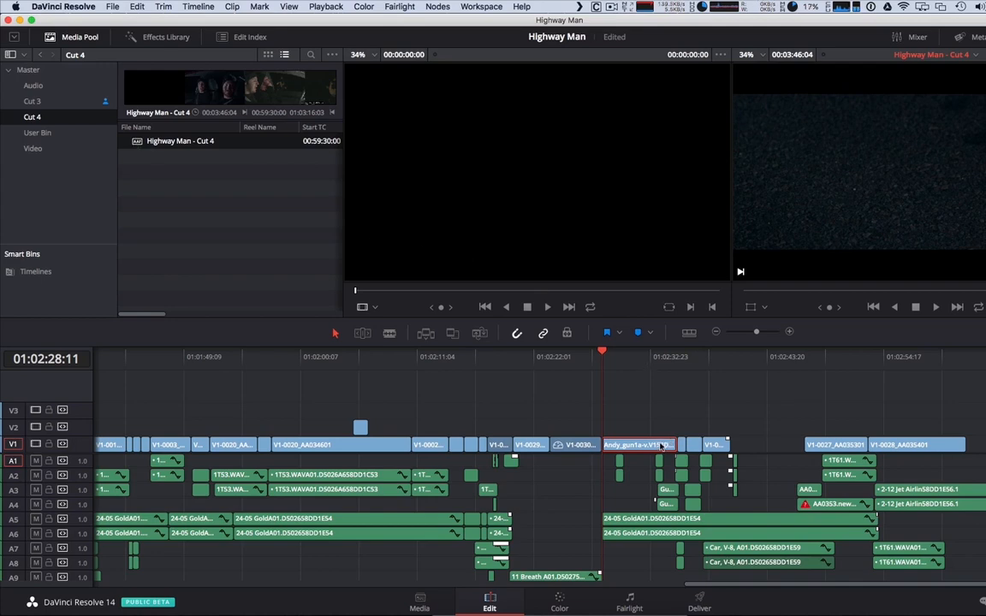
left_click_drag(636, 445, 629, 410)
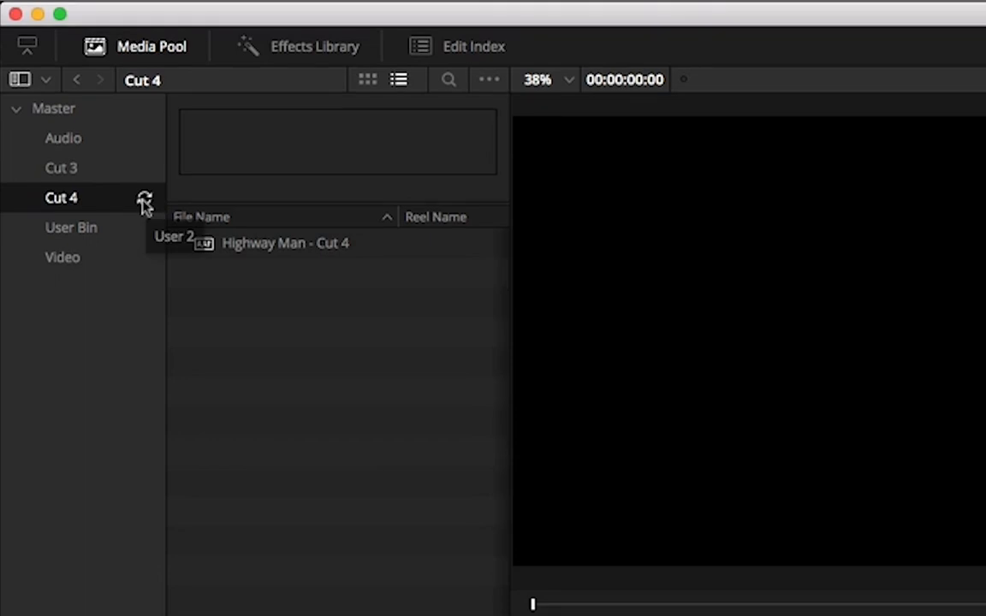
mouse_move(180, 427)
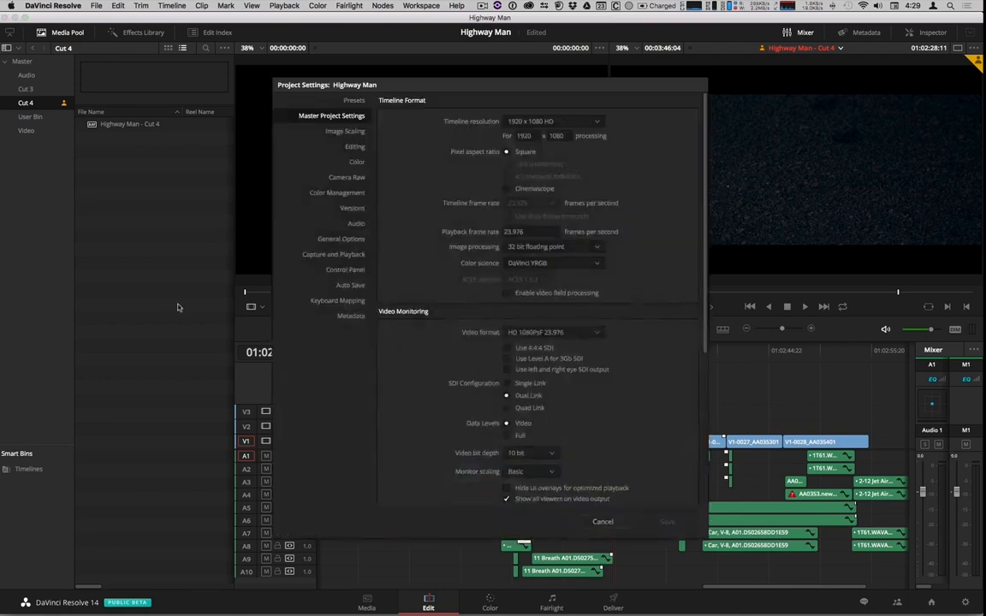
Enable Live Save in the project's Auto Save settings.
left_click(349, 284)
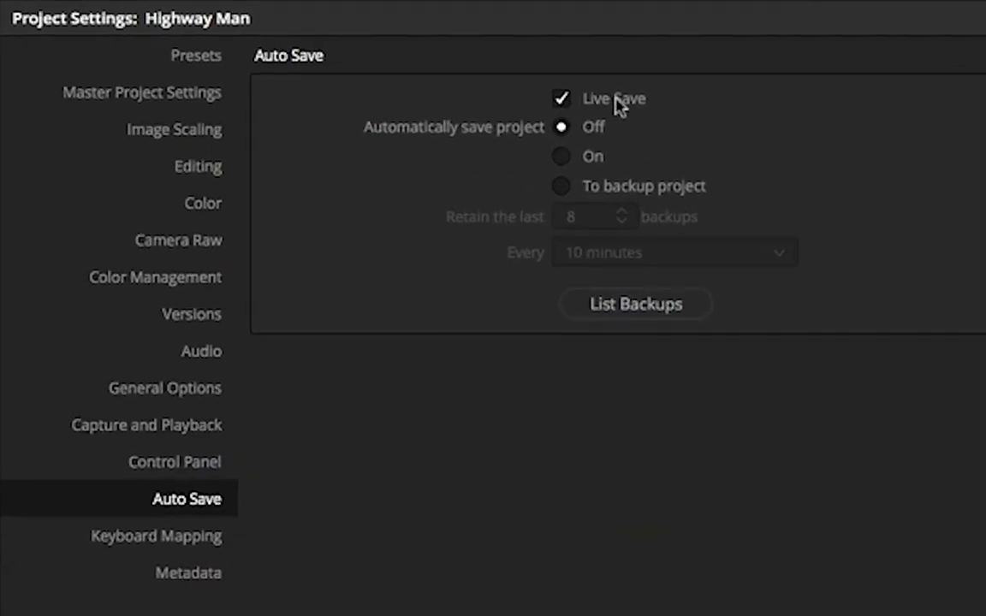
left_click(561, 156)
type("Ok.  I'm go")
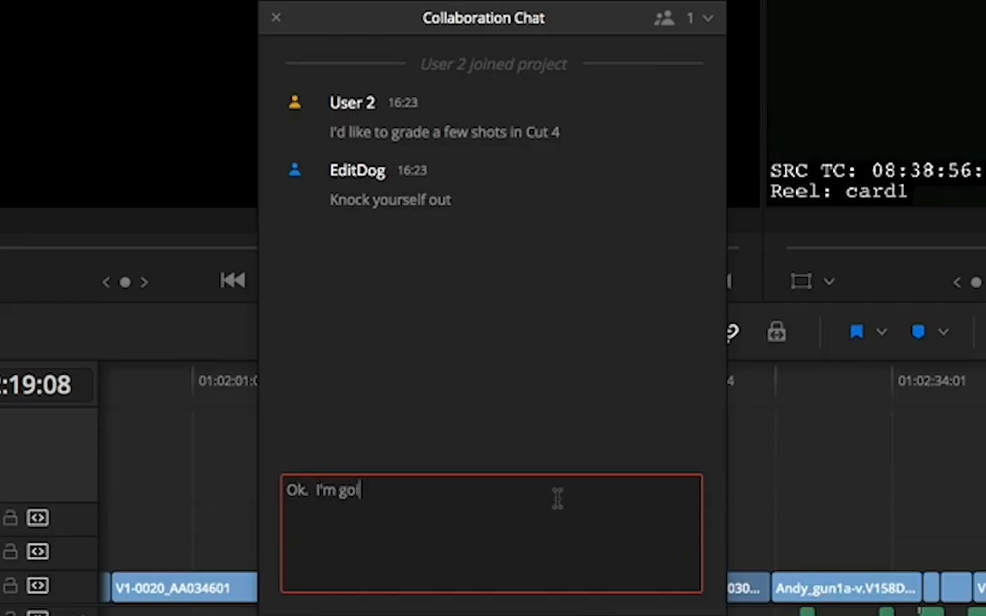
Send the chat message "Ok. I'm going home. Finish up for me".
type("ing home.")
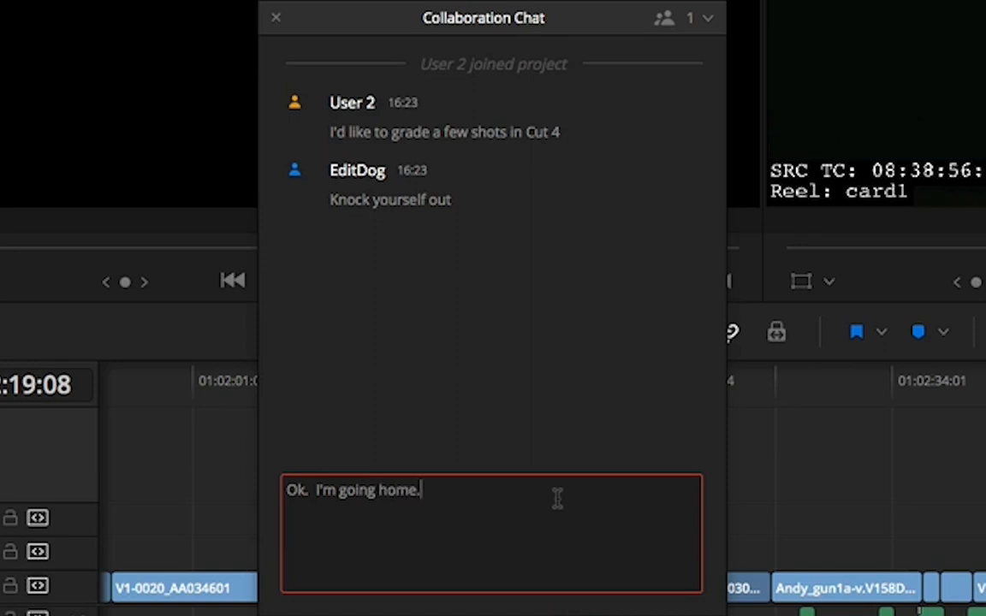
type("Finish up for")
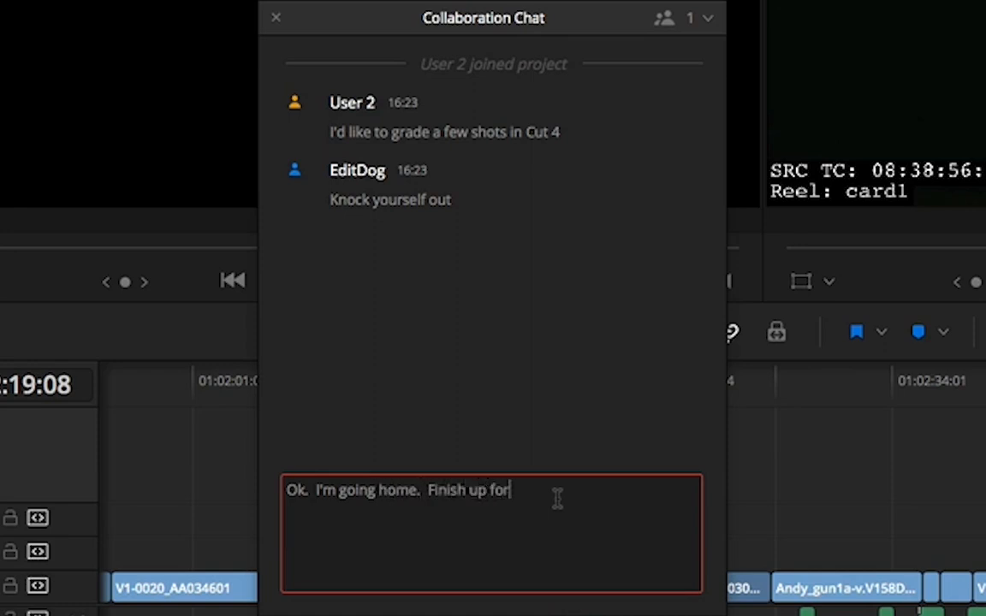
key("Return")
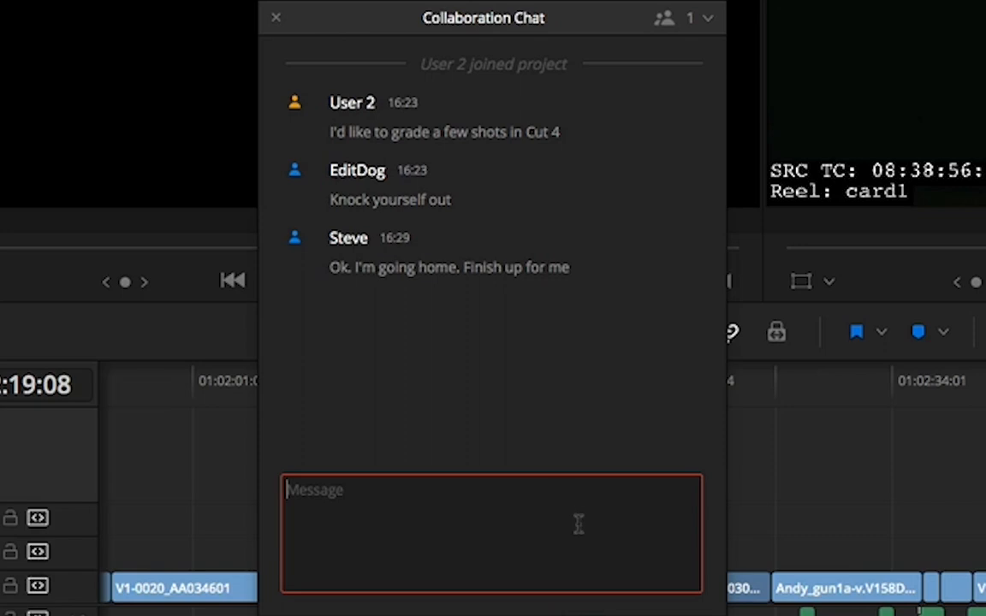